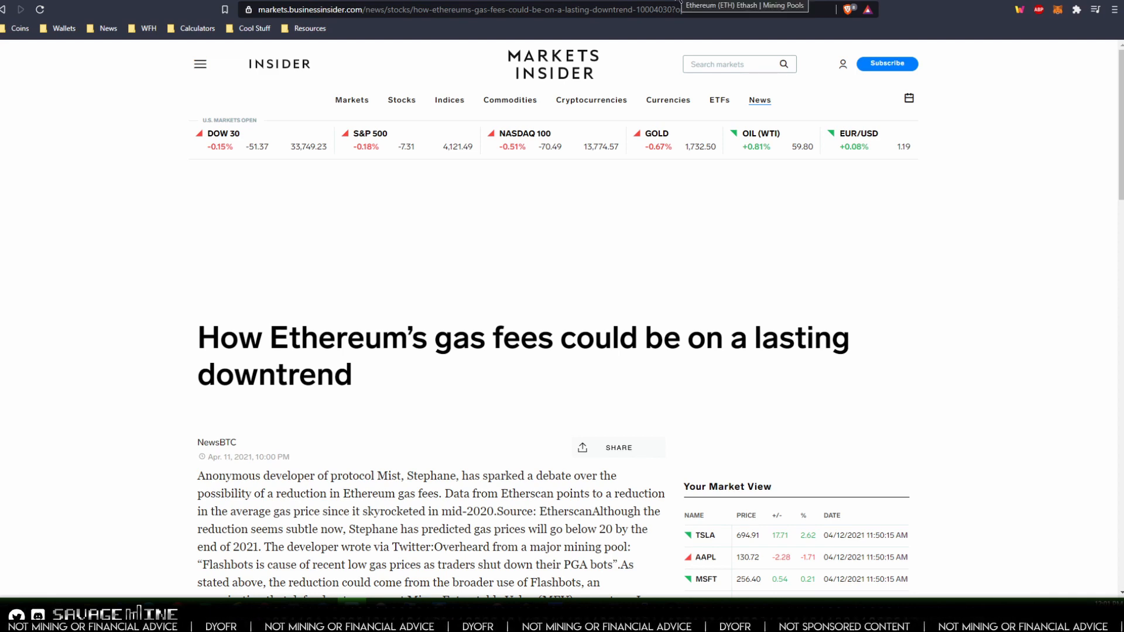
Switch from the Markets Insider gas fees article to the MiningPoolStats Ethereum pool rankings
{"action": "left_click", "coordinate": [743, 6]}
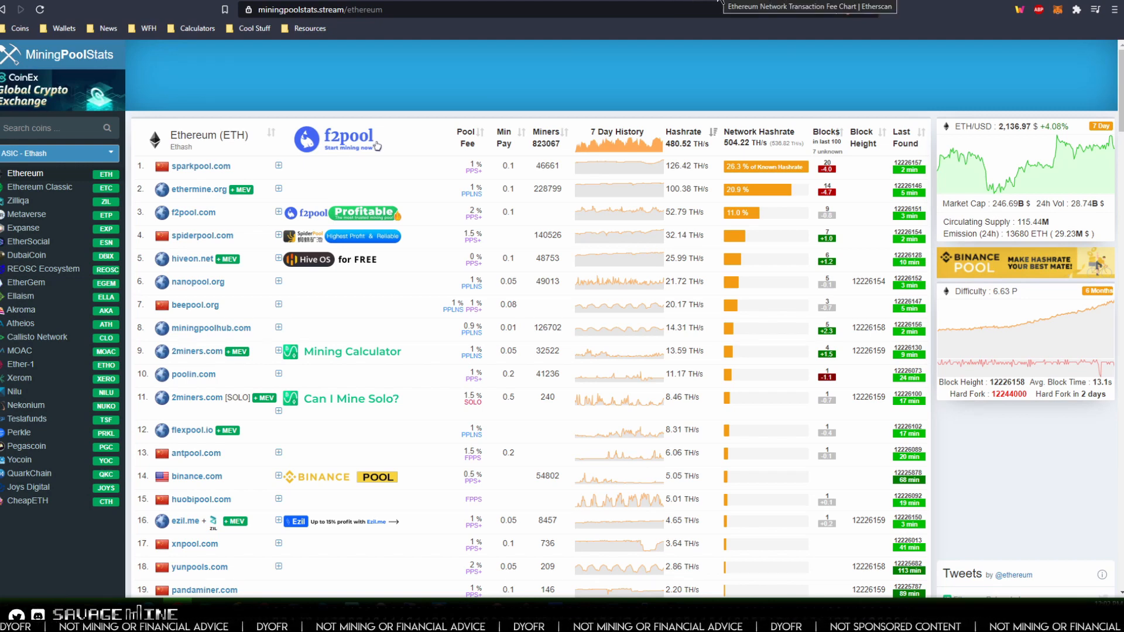
Switch to the explore.flashbots.net tab showing $369.4M total extracted MEV and $43.8M over 30 days
{"action": "left_click", "coordinate": [809, 8]}
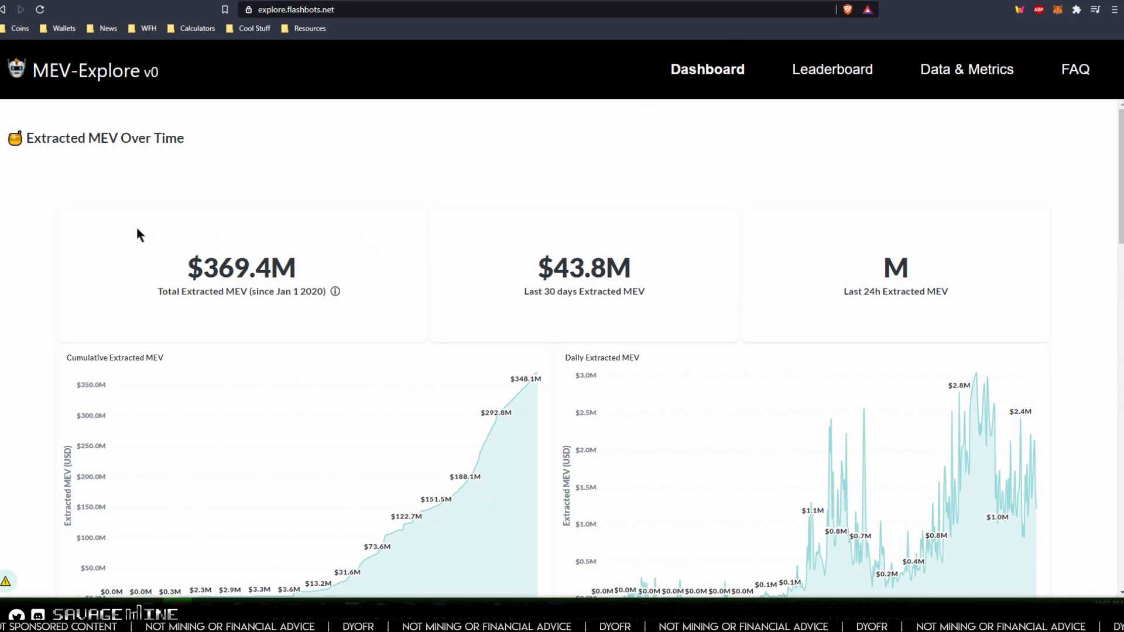
{"action": "scroll", "scroll_direction": "down", "scroll_amount": 3}
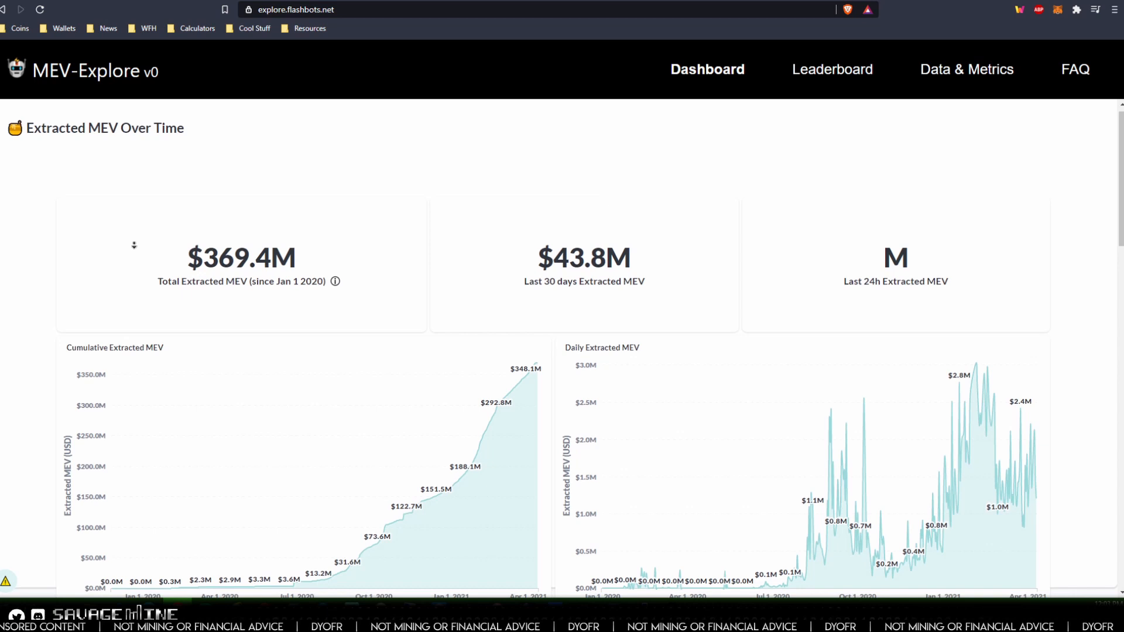
{"action": "scroll", "scroll_direction": "down", "scroll_amount": 3}
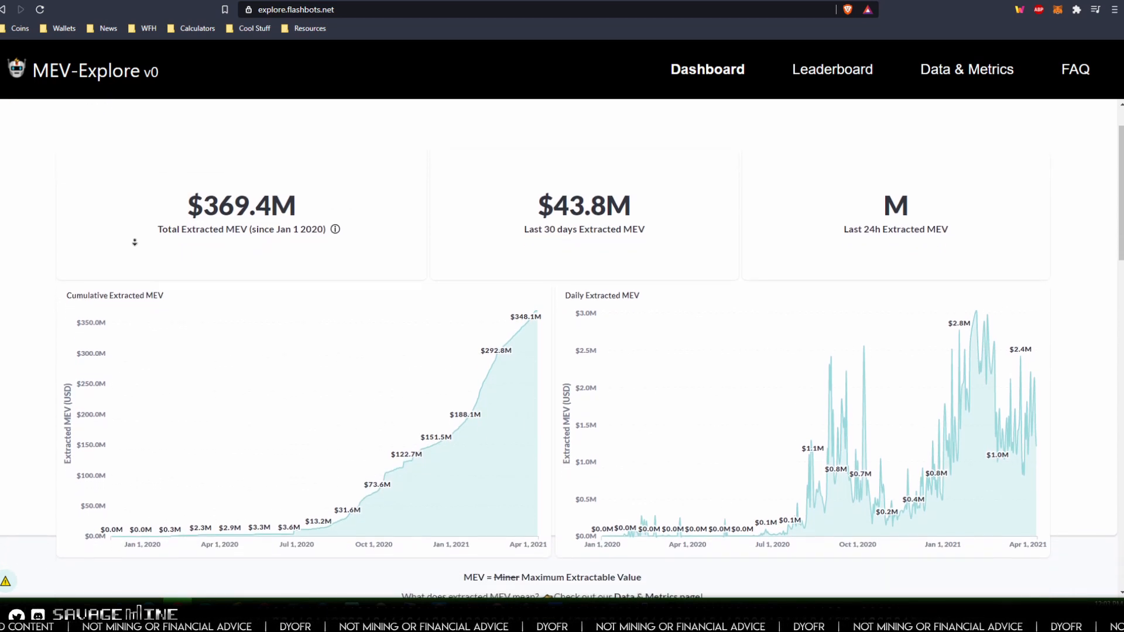
{"action": "scroll", "scroll_direction": "down", "scroll_amount": 3}
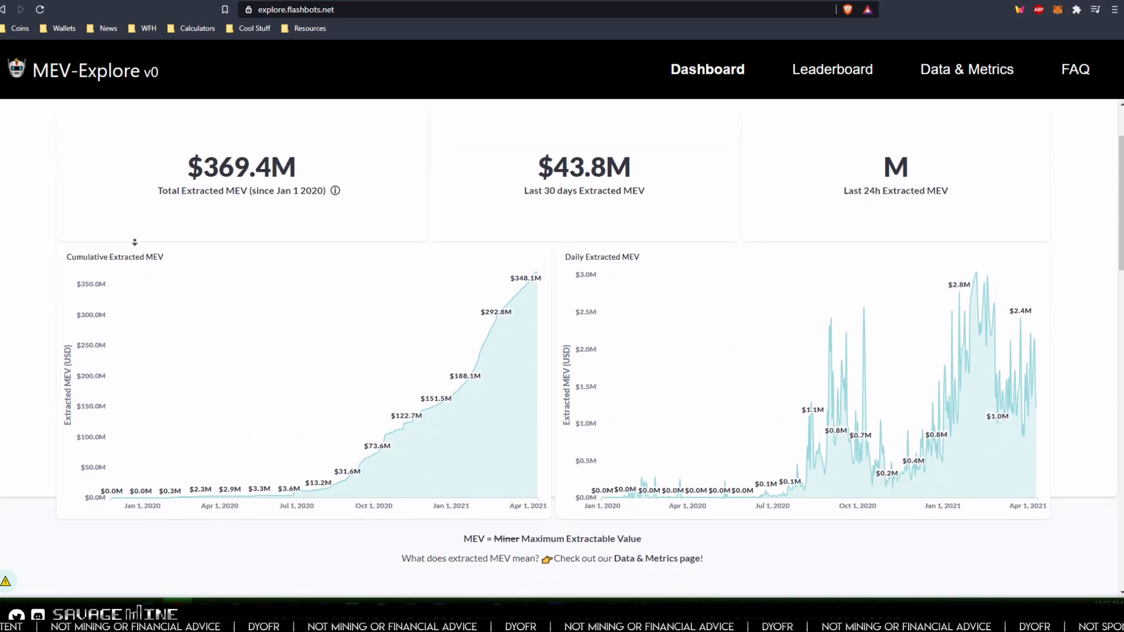
{"action": "scroll", "scroll_direction": "down", "scroll_amount": 3}
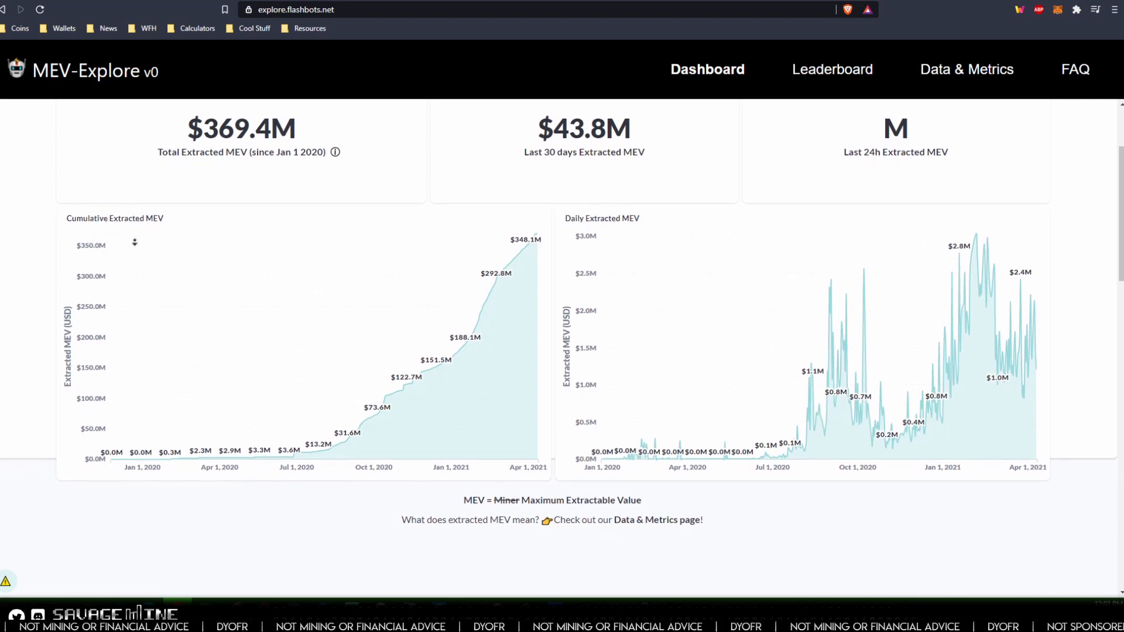
{"action": "scroll", "scroll_direction": "down", "scroll_amount": 3}
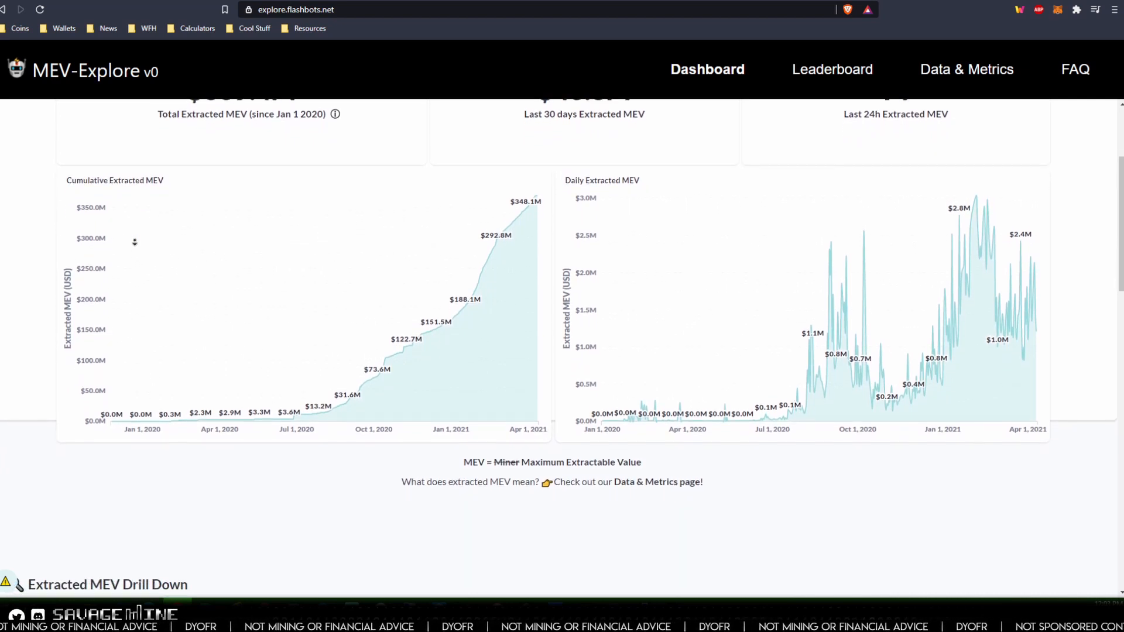
{"action": "scroll", "scroll_direction": "down", "scroll_amount": 3}
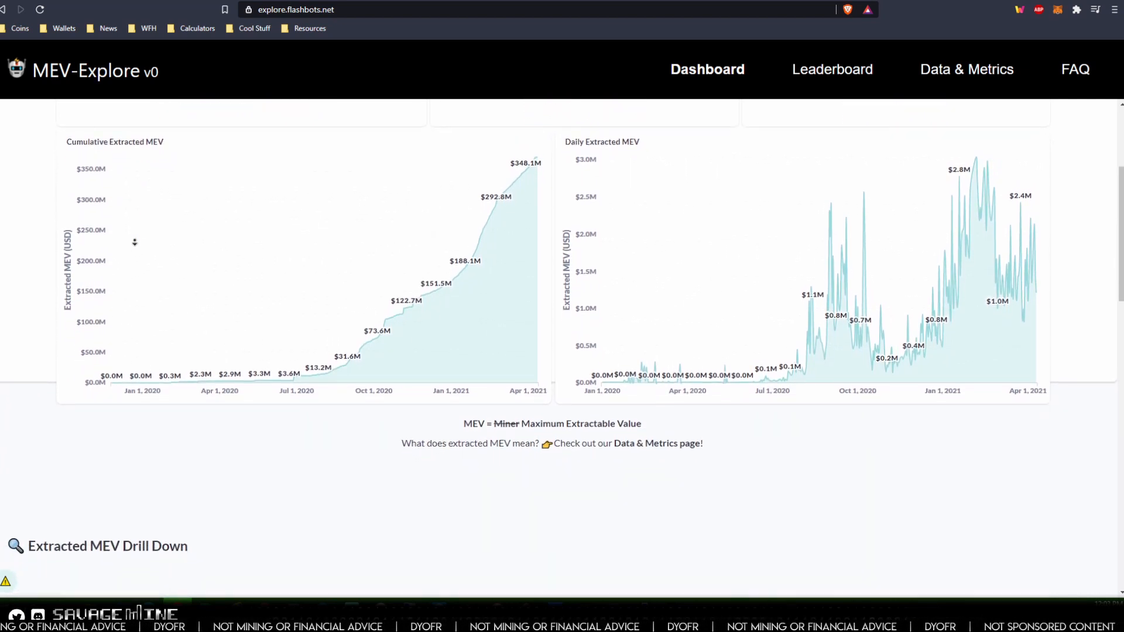
{"action": "scroll", "scroll_direction": "down", "scroll_amount": 3}
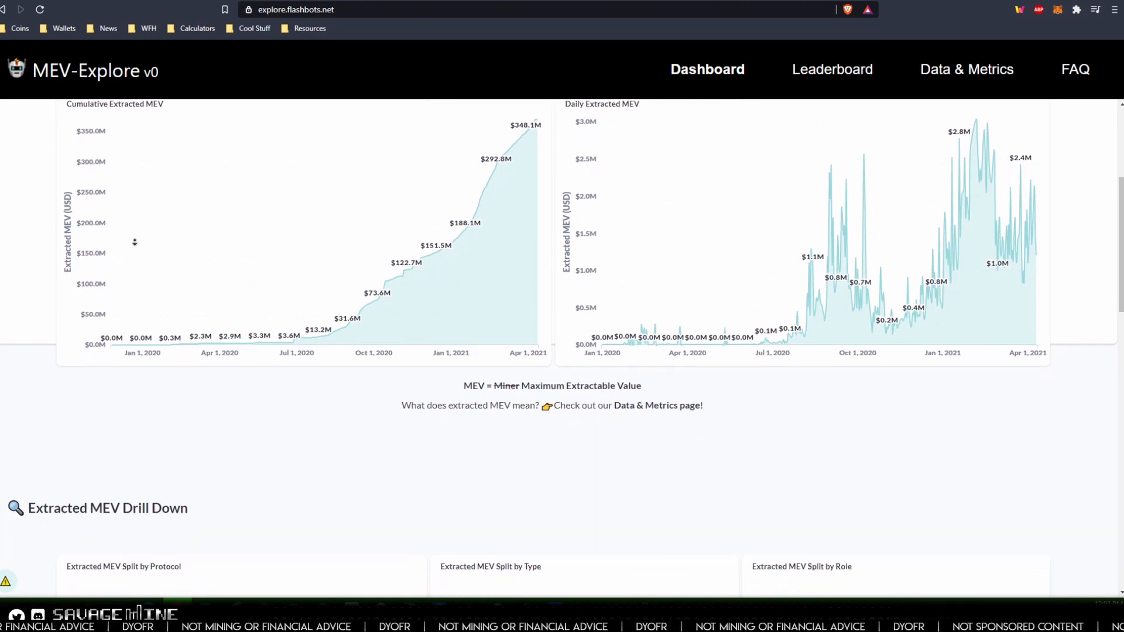
{"action": "scroll", "scroll_direction": "down", "scroll_amount": 3}
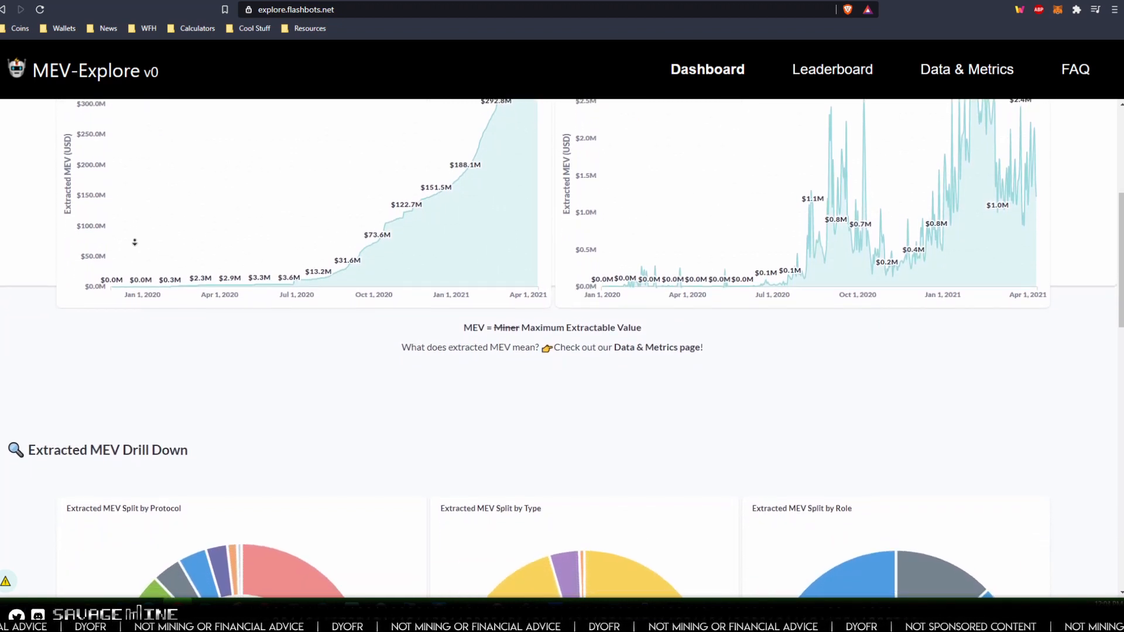
{"action": "scroll", "scroll_direction": "down", "scroll_amount": 3}
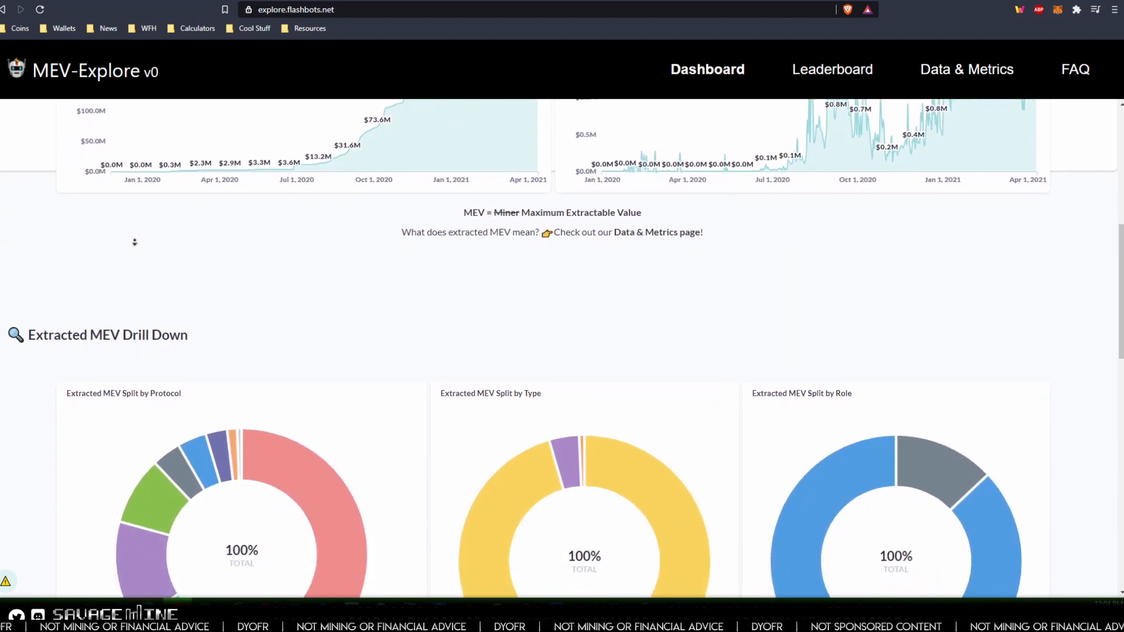
{"action": "scroll", "scroll_direction": "down", "scroll_amount": 3}
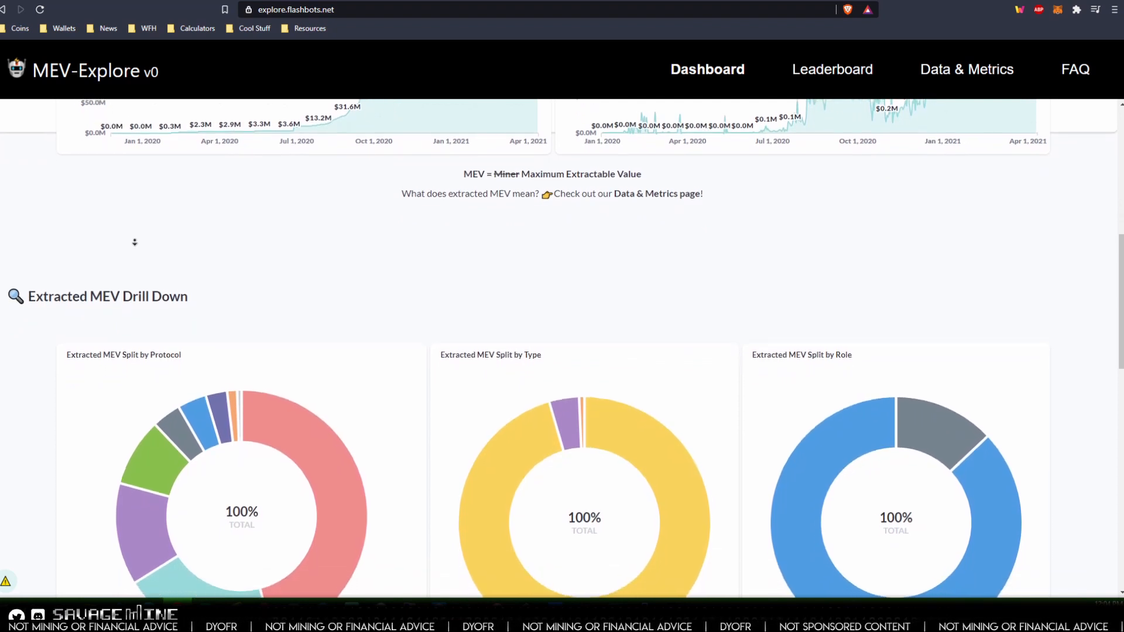
{"action": "scroll", "scroll_direction": "down", "scroll_amount": 3}
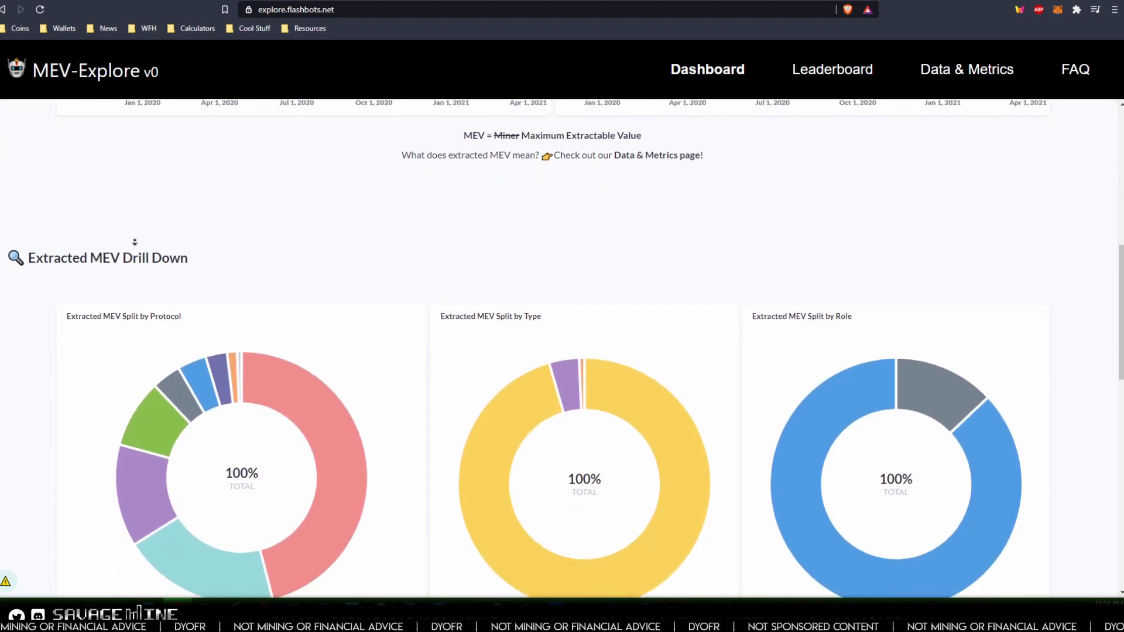
{"action": "scroll", "scroll_direction": "down", "scroll_amount": 3}
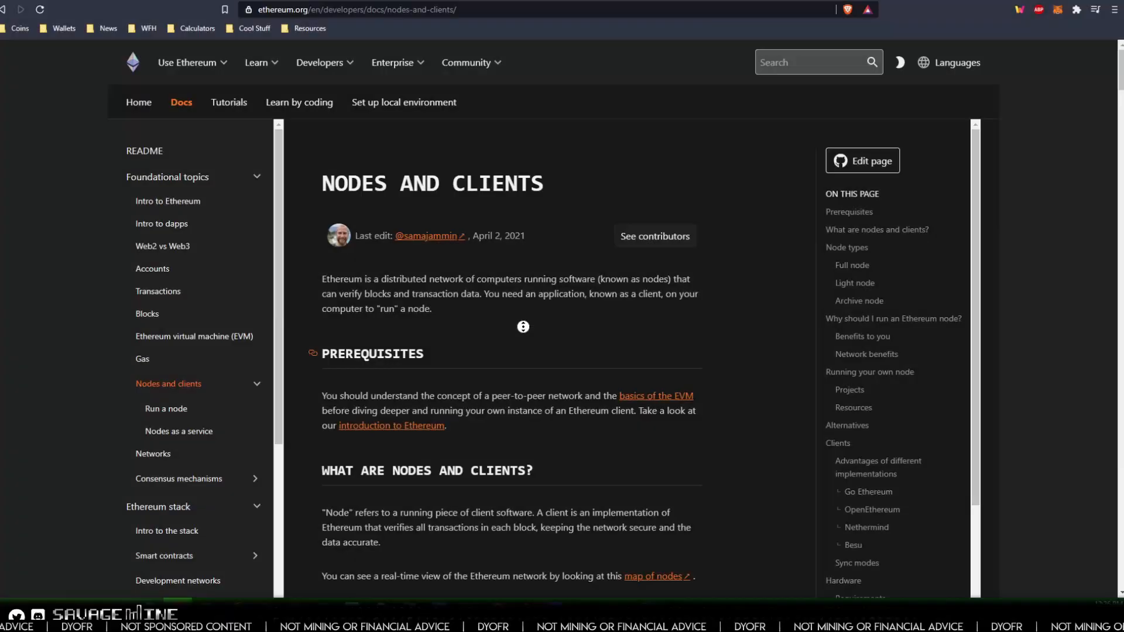
{"action": "scroll", "scroll_direction": "down", "scroll_amount": 3}
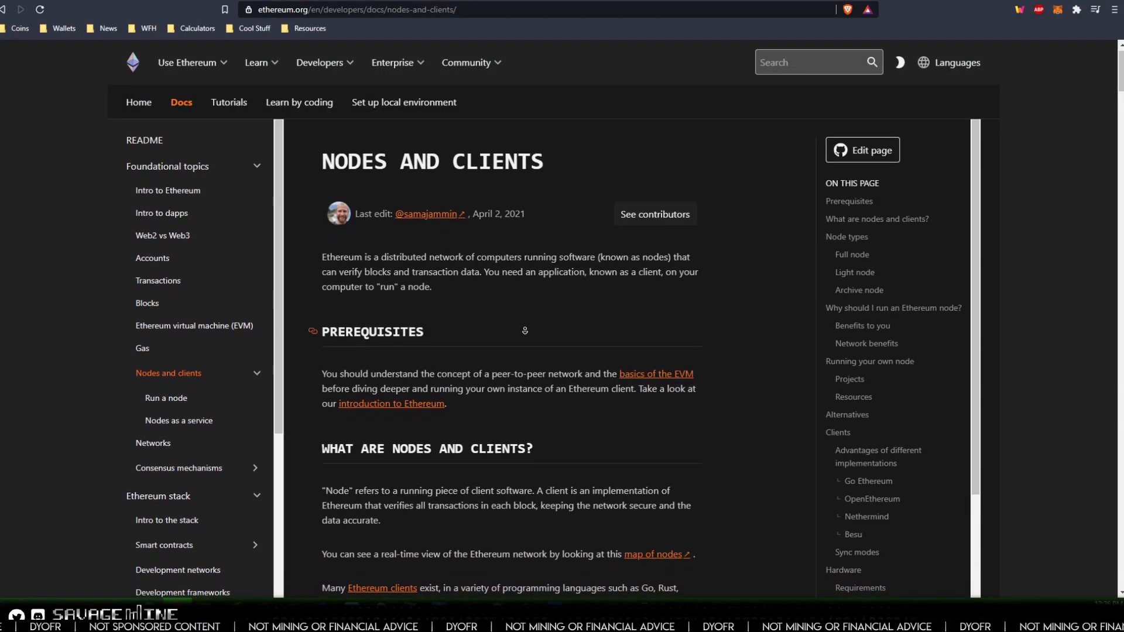
{"action": "scroll", "scroll_direction": "down", "scroll_amount": 3}
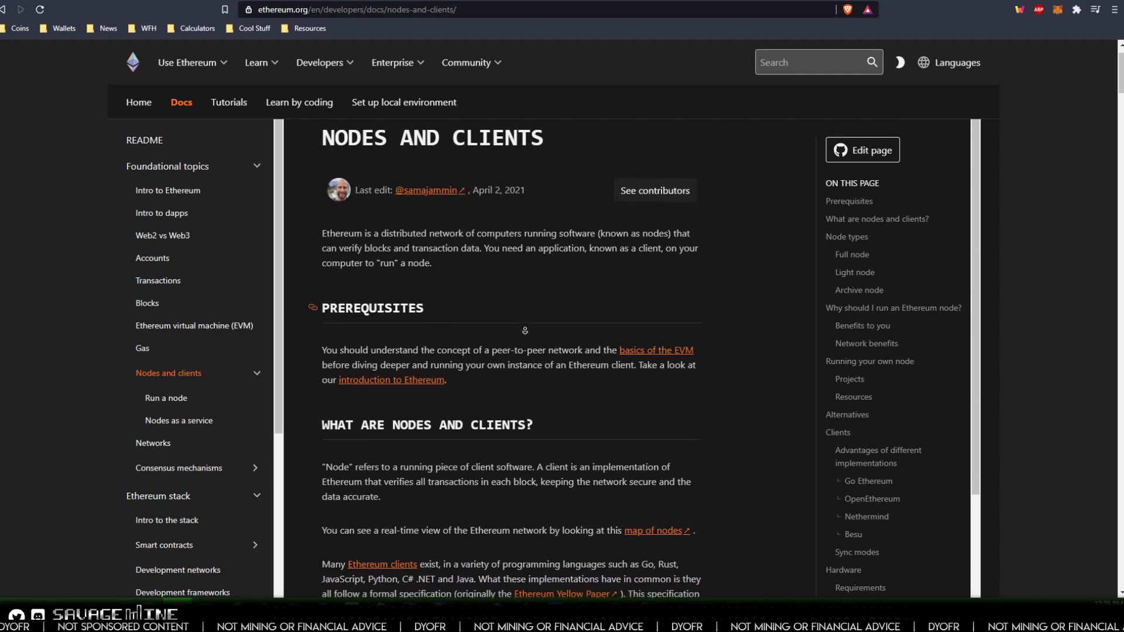
{"action": "scroll", "scroll_direction": "down", "scroll_amount": 3}
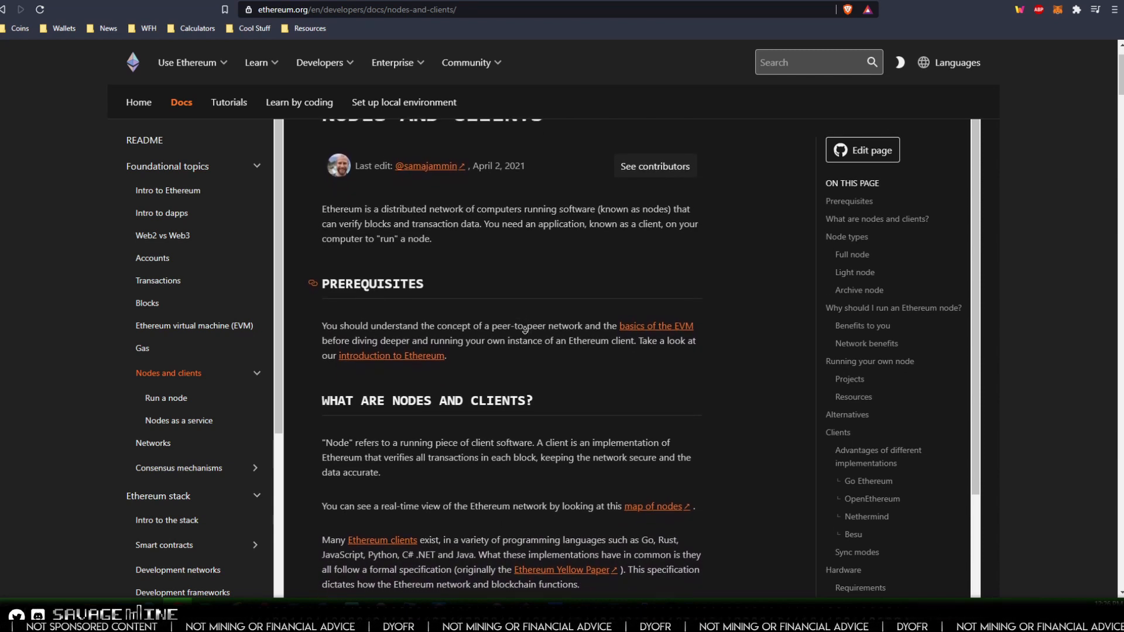
{"action": "scroll", "scroll_direction": "down", "scroll_amount": 3}
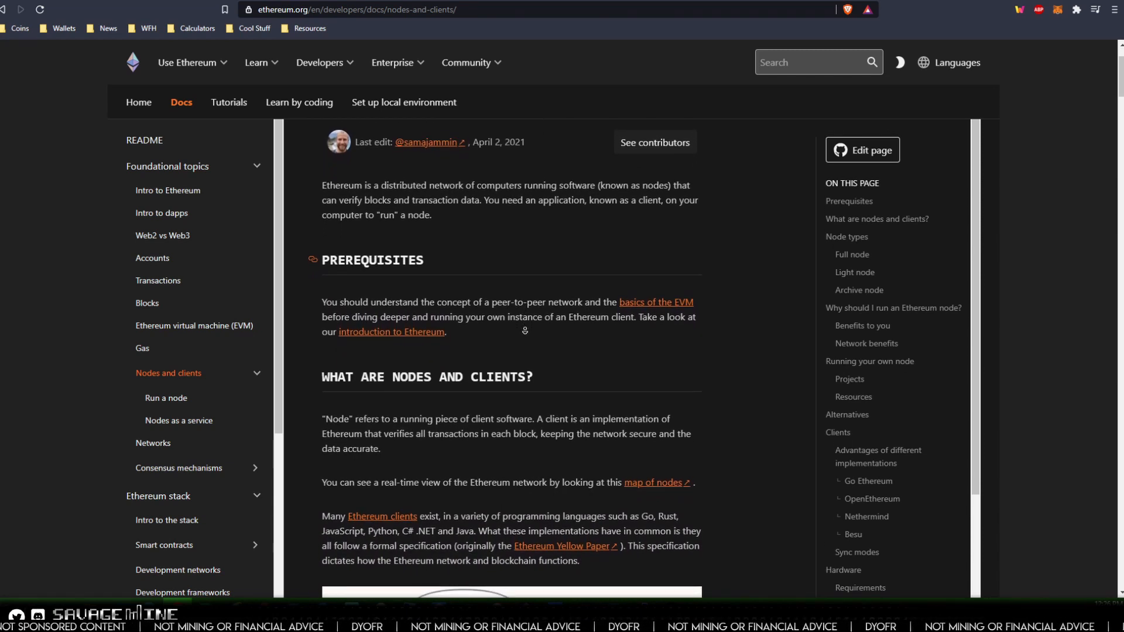
{"action": "scroll", "scroll_direction": "down", "scroll_amount": 3}
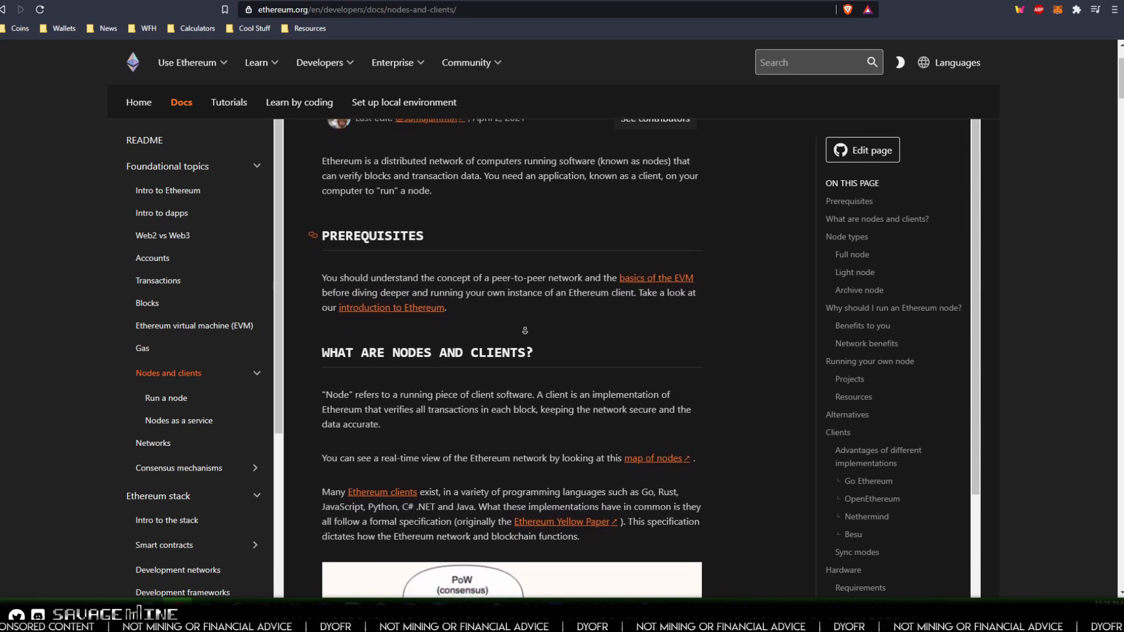
{"action": "scroll", "scroll_direction": "down", "scroll_amount": 3}
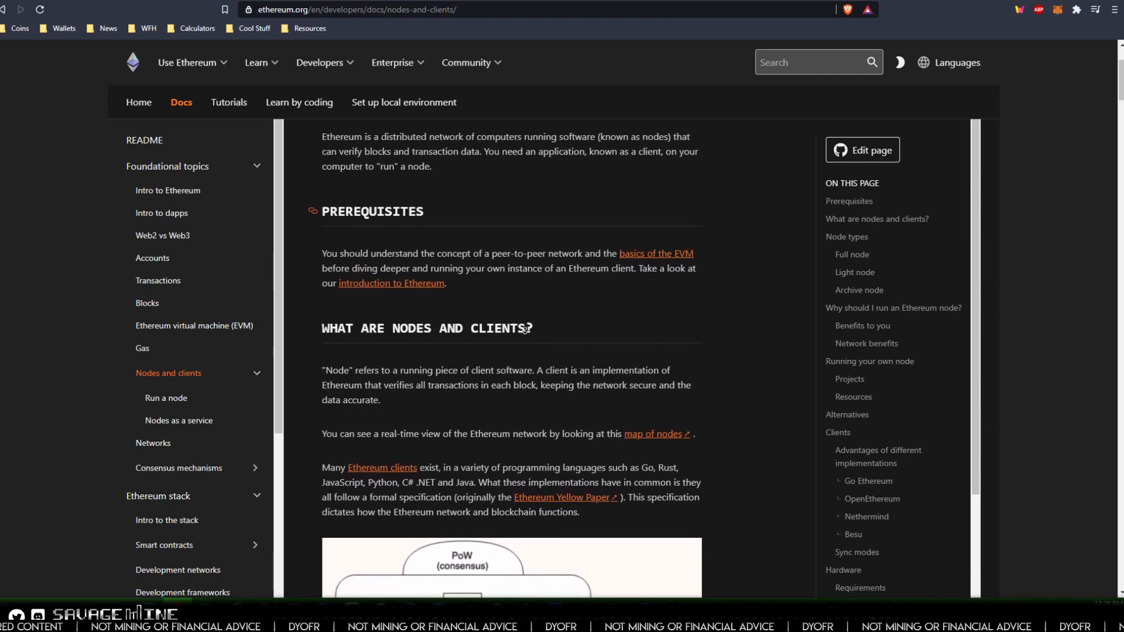
{"action": "scroll", "scroll_direction": "down", "scroll_amount": 3}
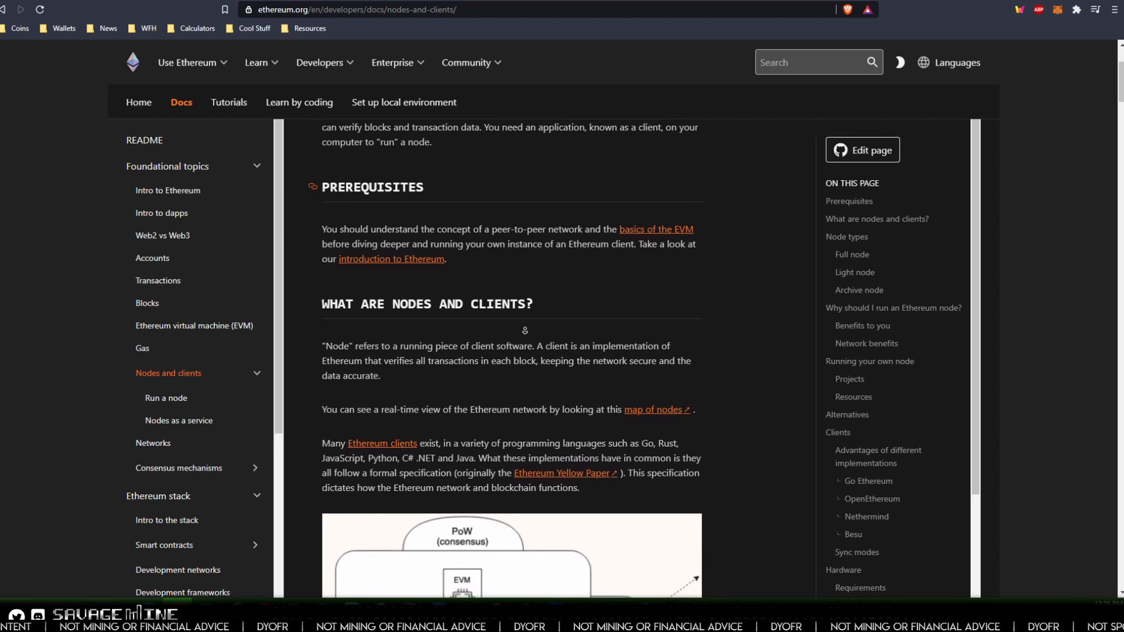
{"action": "scroll", "scroll_direction": "down", "scroll_amount": 3}
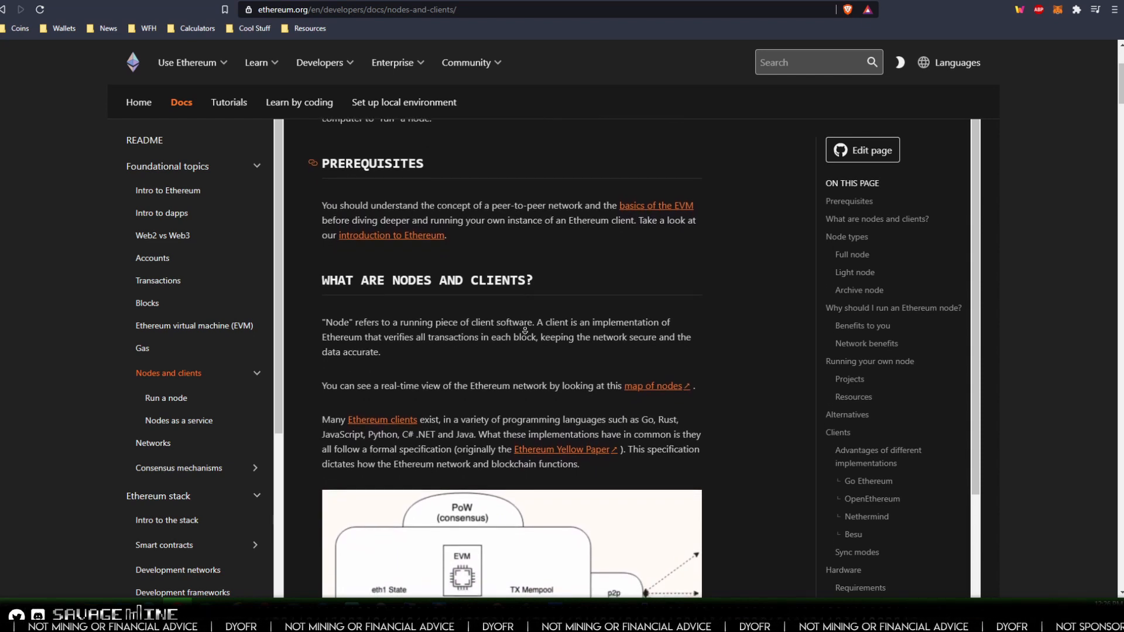
{"action": "scroll", "scroll_direction": "down", "scroll_amount": 3}
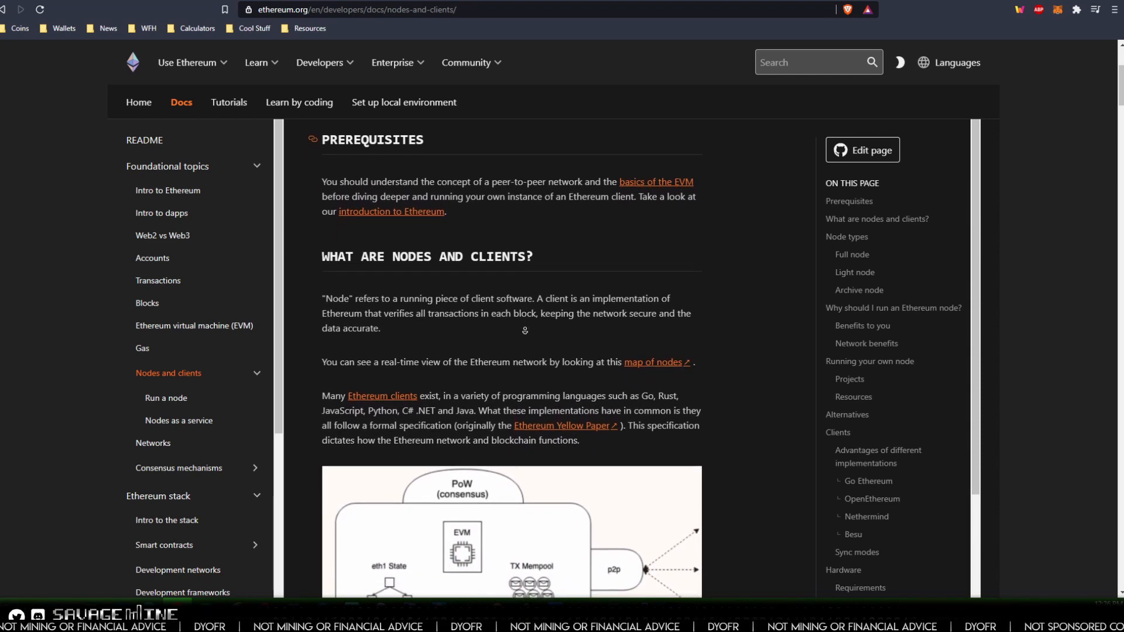
{"action": "scroll", "scroll_direction": "down", "scroll_amount": 3}
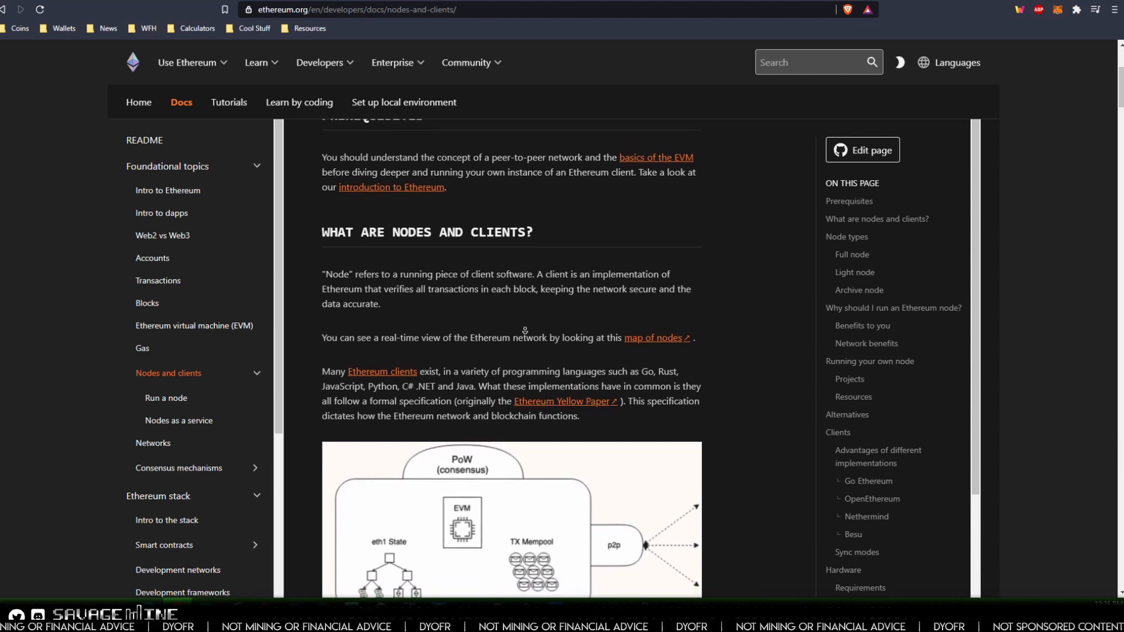
{"action": "scroll", "scroll_direction": "down", "scroll_amount": 3}
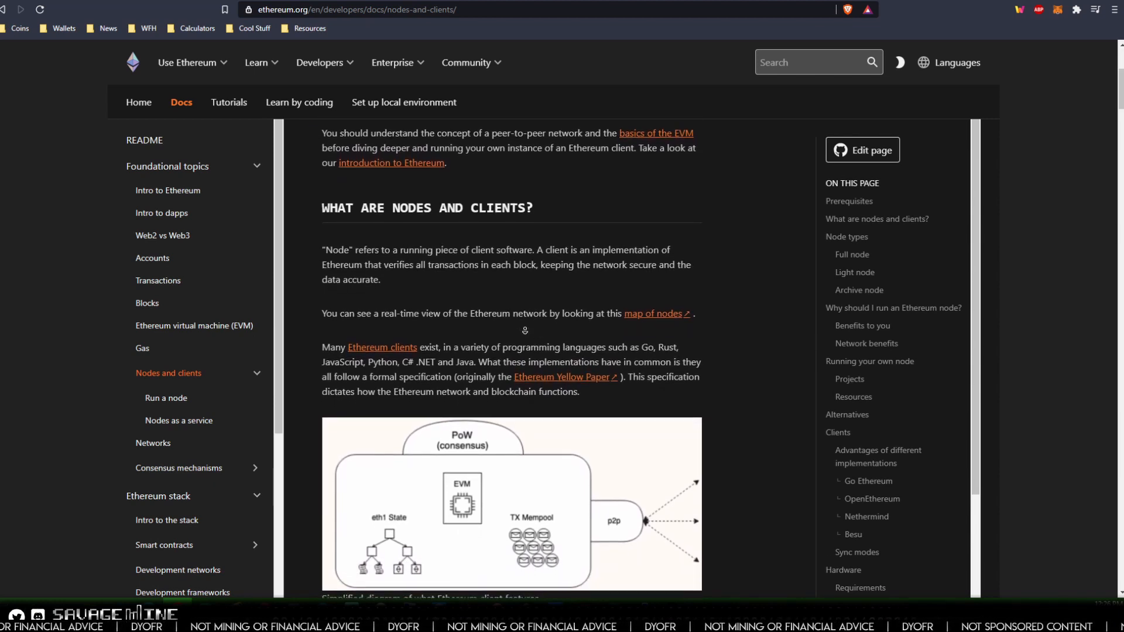
{"action": "scroll", "scroll_direction": "down", "scroll_amount": 3}
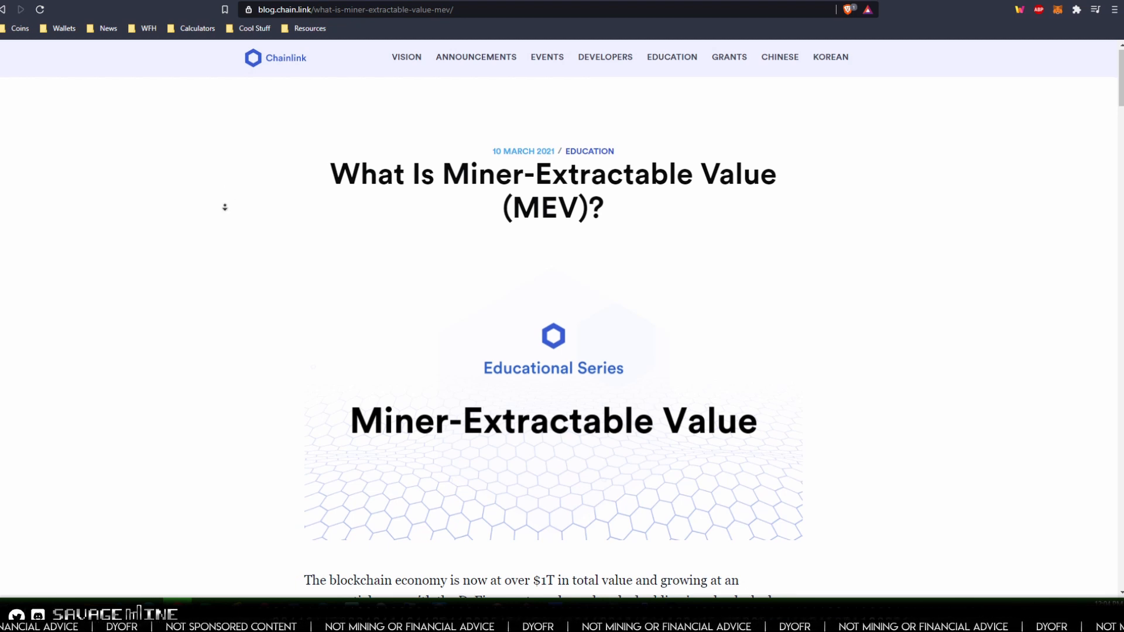
Read down the Chainlink 'What Is Miner-Extractable Value (MEV)?' article to its mempool transaction-ordering diagram
{"action": "scroll", "scroll_direction": "down", "scroll_amount": 3}
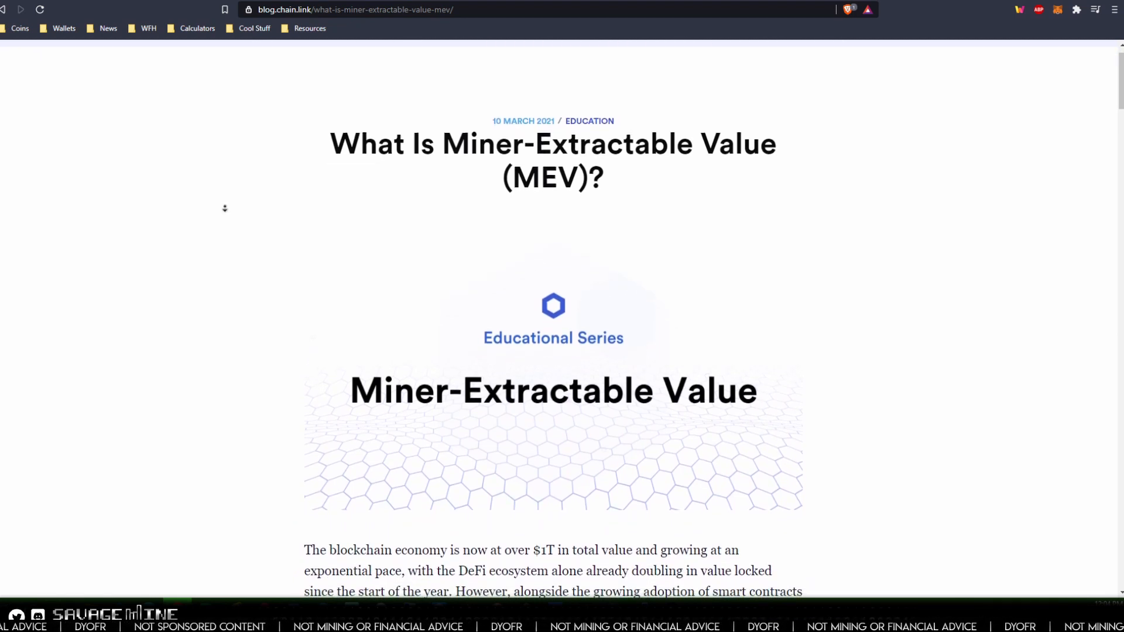
{"action": "scroll", "scroll_direction": "down", "scroll_amount": 3}
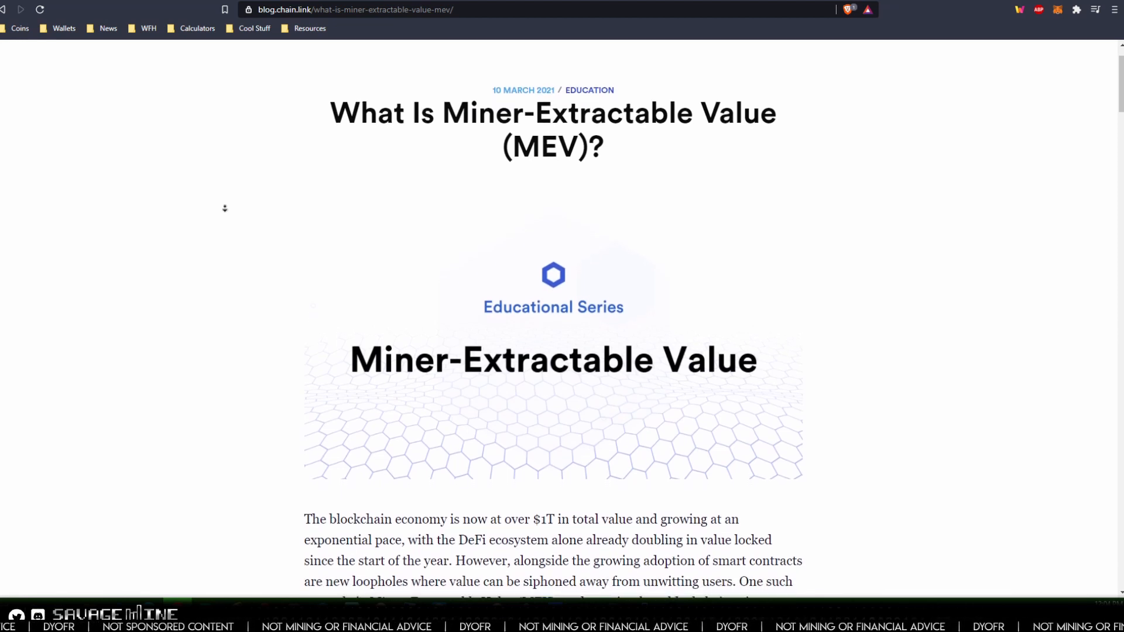
{"action": "scroll", "scroll_direction": "down", "scroll_amount": 3}
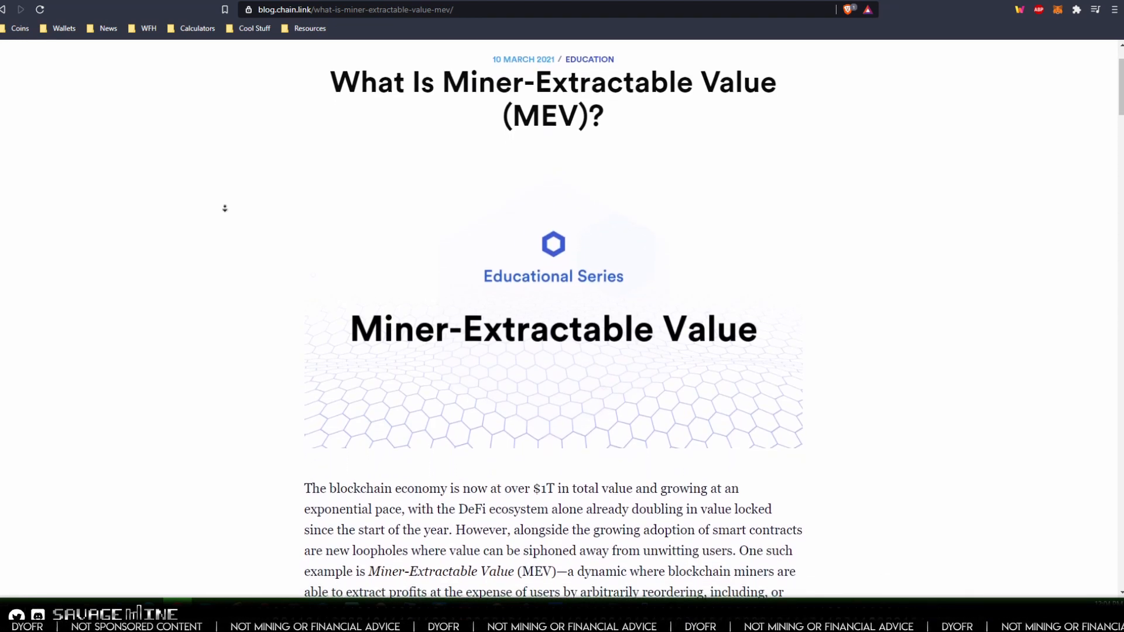
{"action": "scroll", "scroll_direction": "down", "scroll_amount": 3}
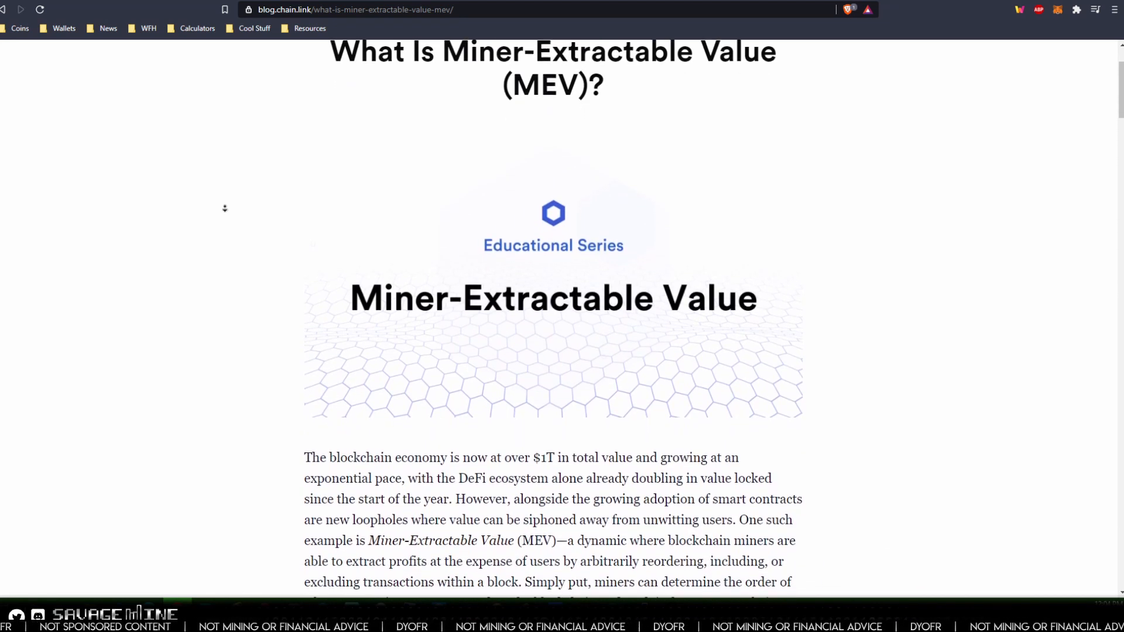
{"action": "scroll", "scroll_direction": "down", "scroll_amount": 3}
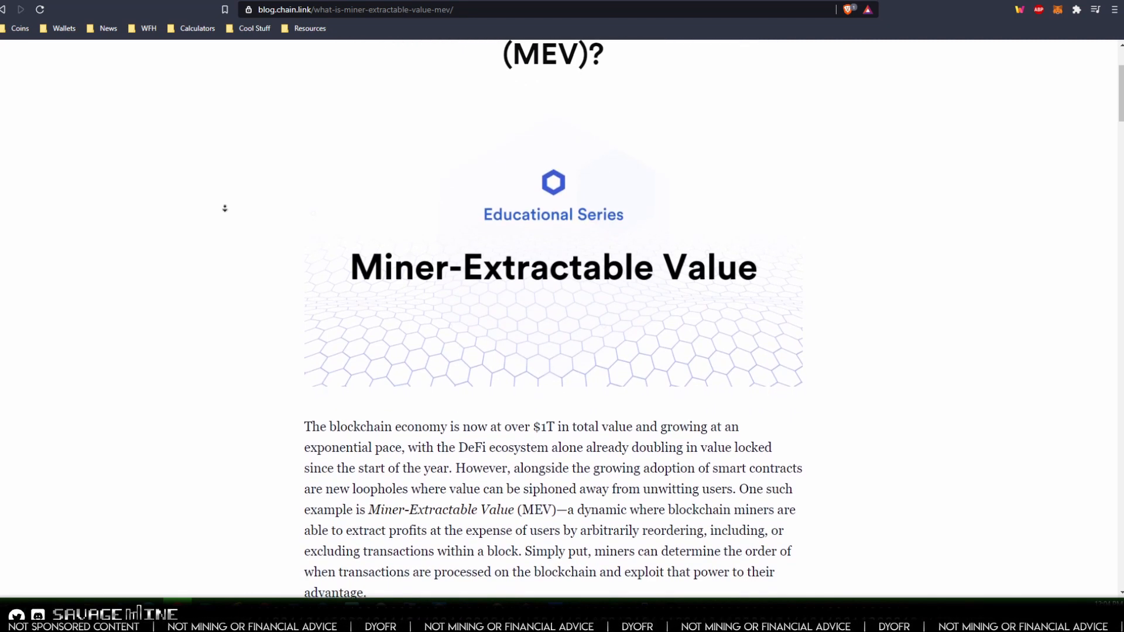
{"action": "scroll", "scroll_direction": "down", "scroll_amount": 3}
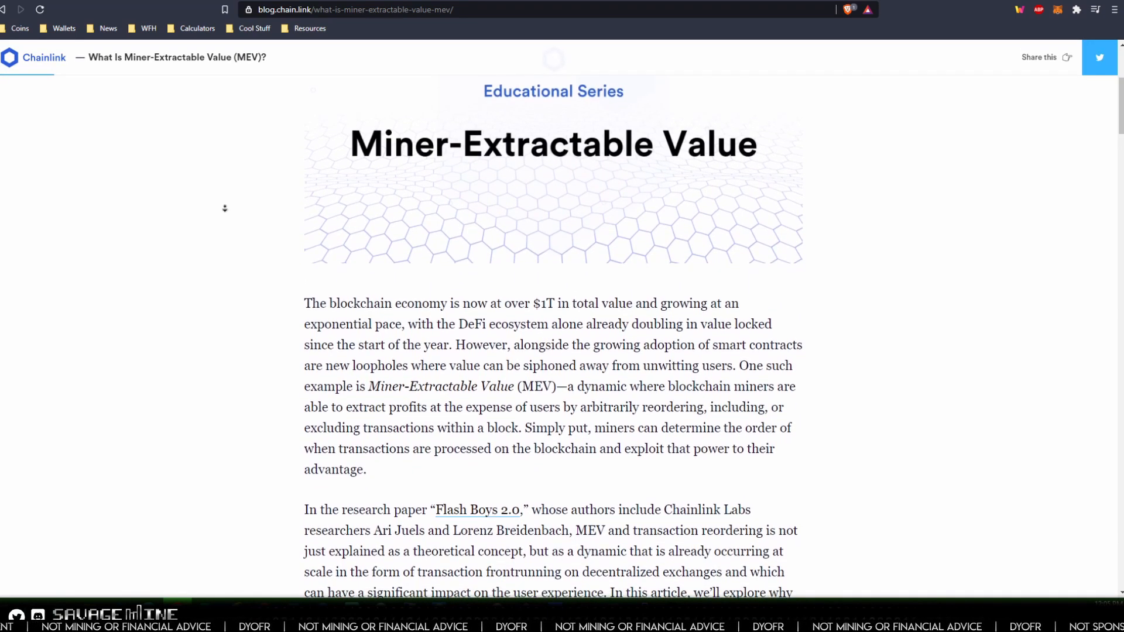
{"action": "scroll", "scroll_direction": "down", "scroll_amount": 3}
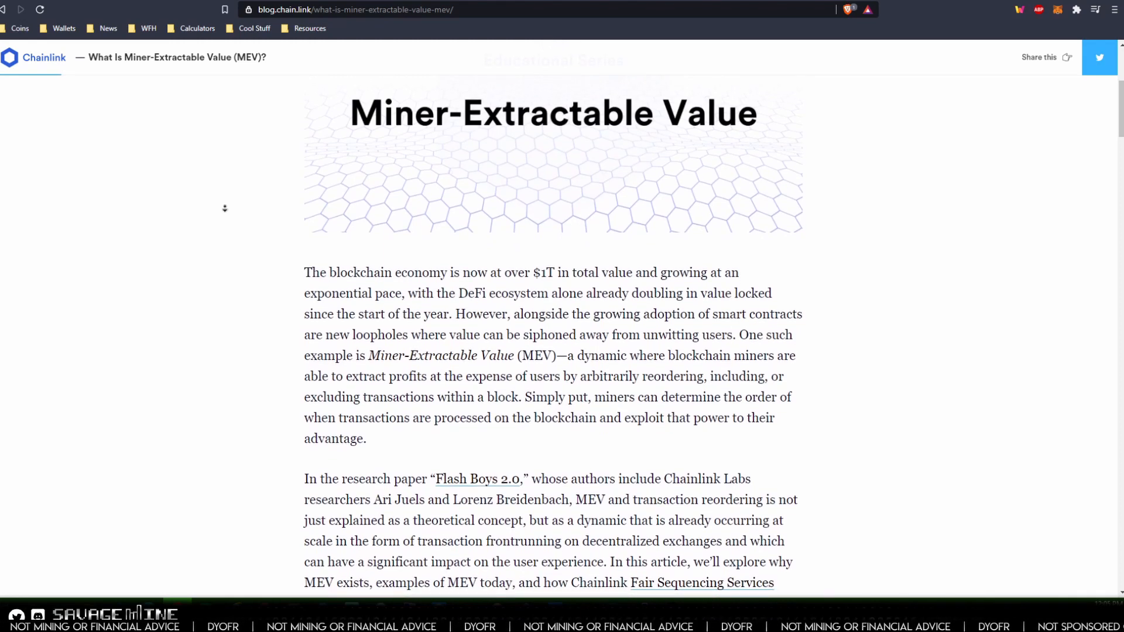
{"action": "scroll", "scroll_direction": "down", "scroll_amount": 3}
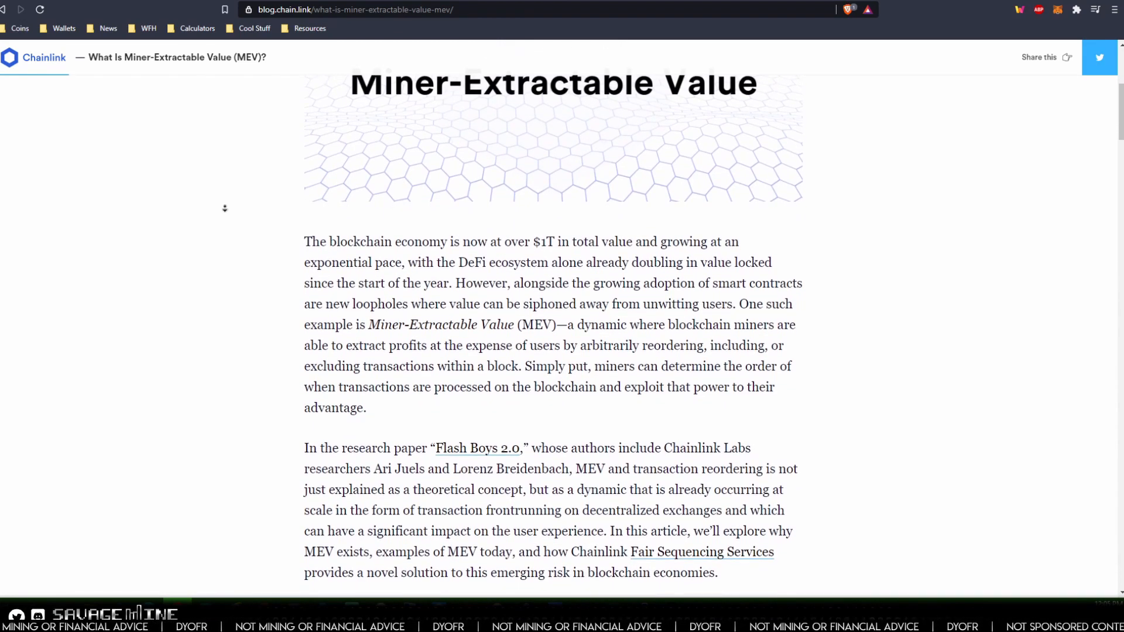
{"action": "scroll", "scroll_direction": "down", "scroll_amount": 3}
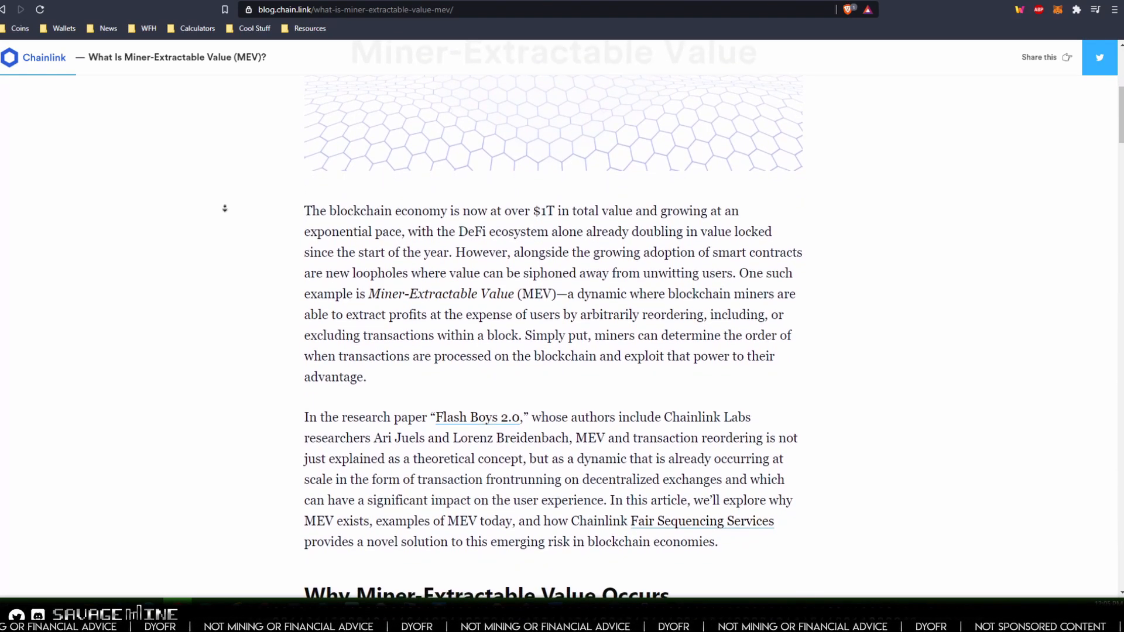
{"action": "scroll", "scroll_direction": "down", "scroll_amount": 3}
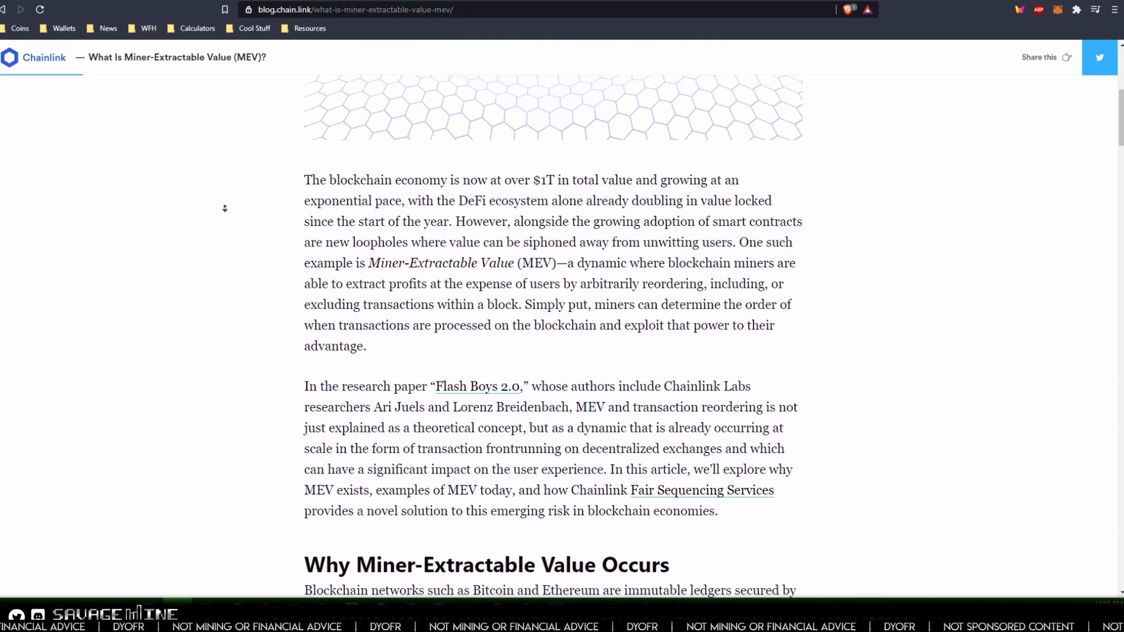
{"action": "scroll", "scroll_direction": "down", "scroll_amount": 3}
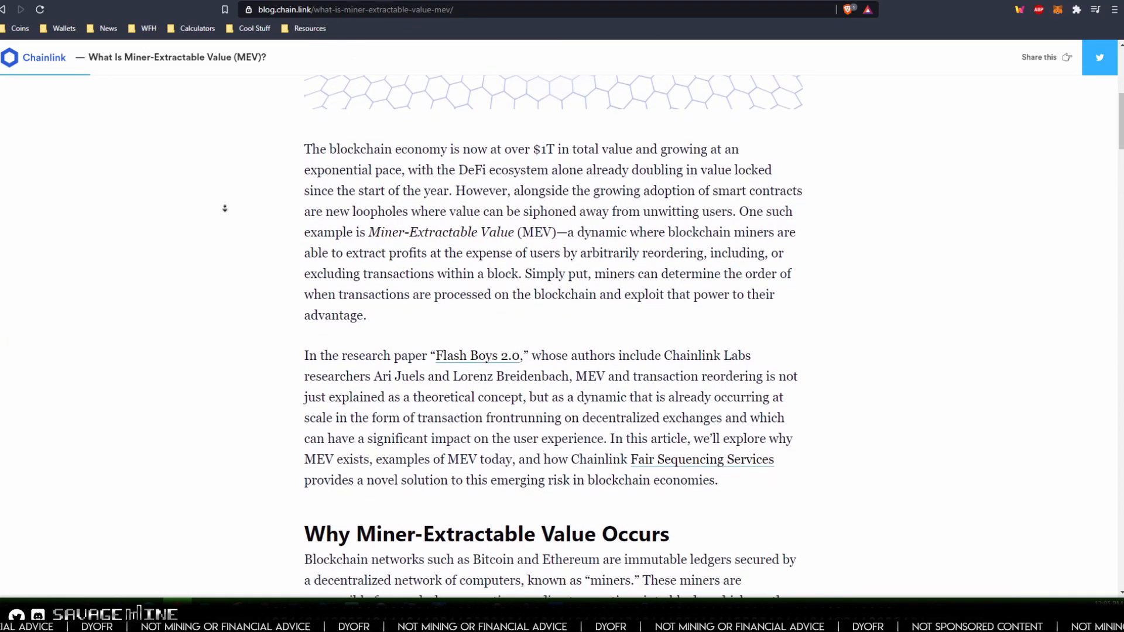
{"action": "scroll", "scroll_direction": "down", "scroll_amount": 3}
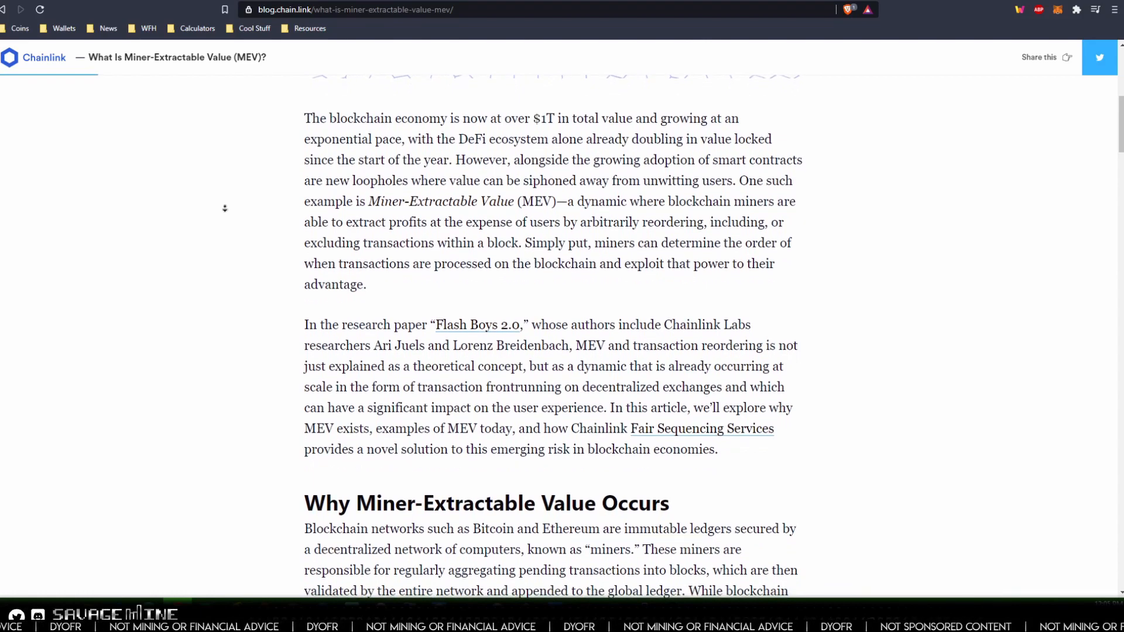
{"action": "scroll", "scroll_direction": "down", "scroll_amount": 3}
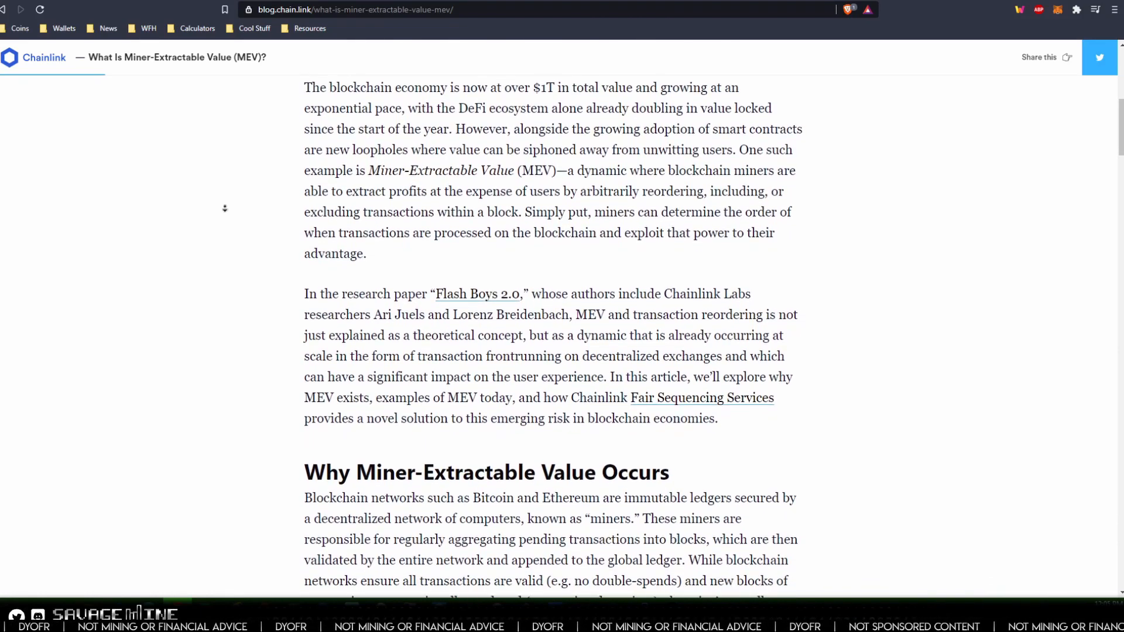
{"action": "scroll", "scroll_direction": "down", "scroll_amount": 3}
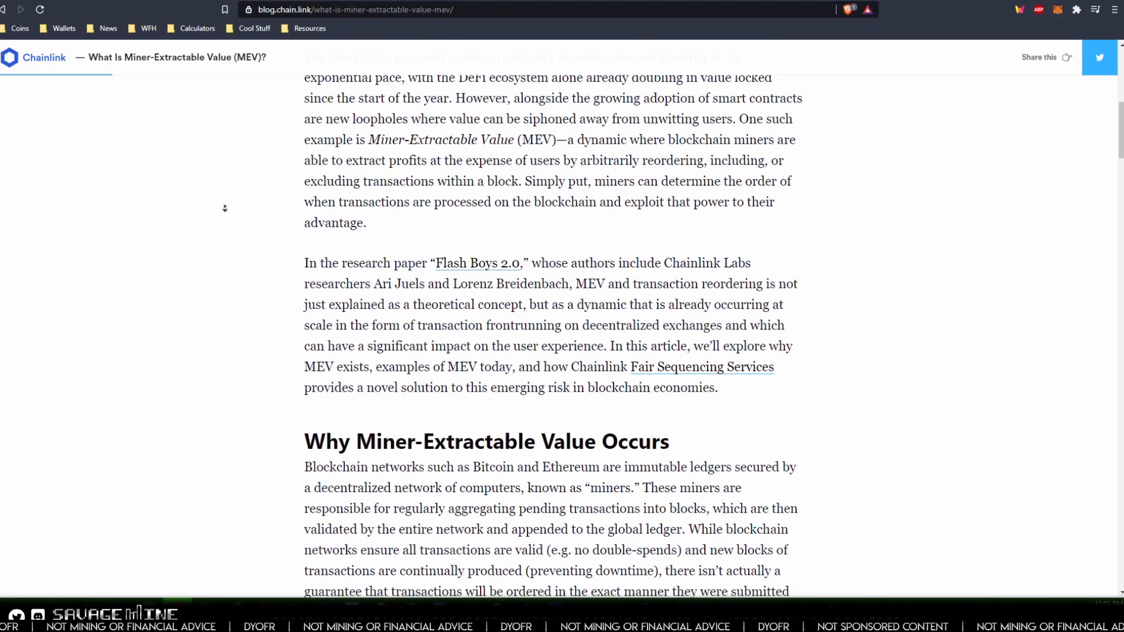
{"action": "scroll", "scroll_direction": "down", "scroll_amount": 3}
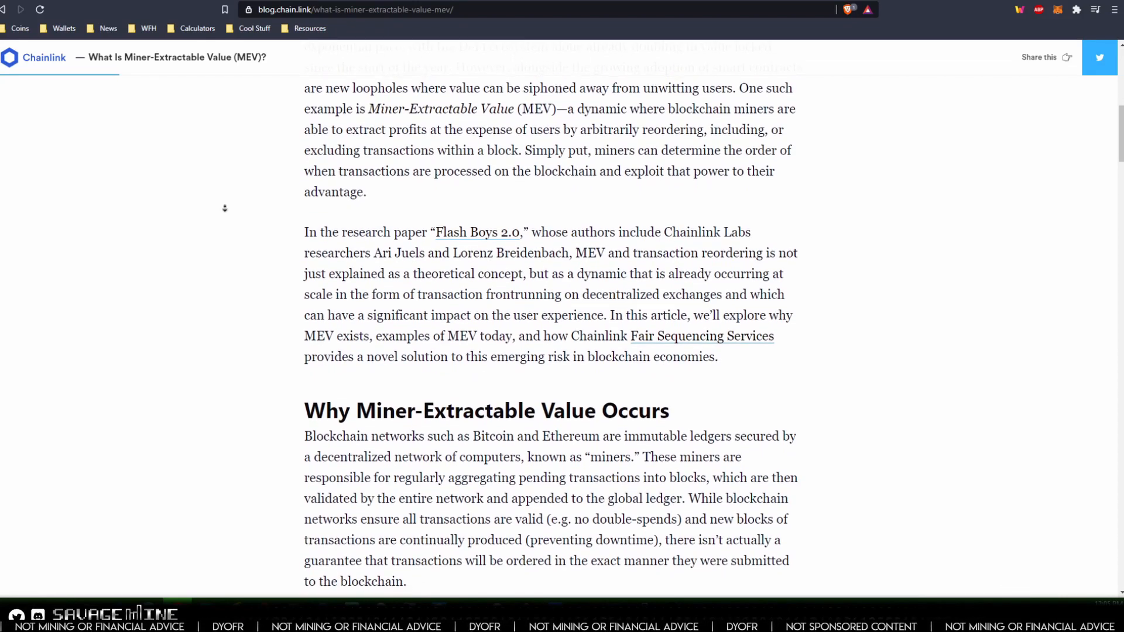
{"action": "scroll", "scroll_direction": "down", "scroll_amount": 3}
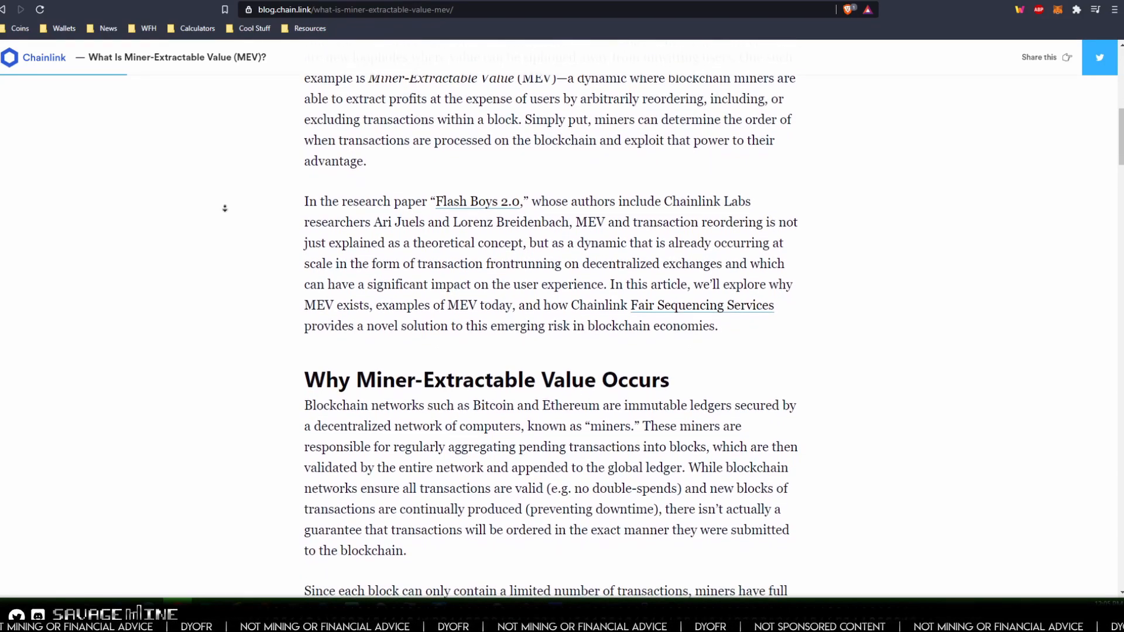
{"action": "scroll", "scroll_direction": "down", "scroll_amount": 3}
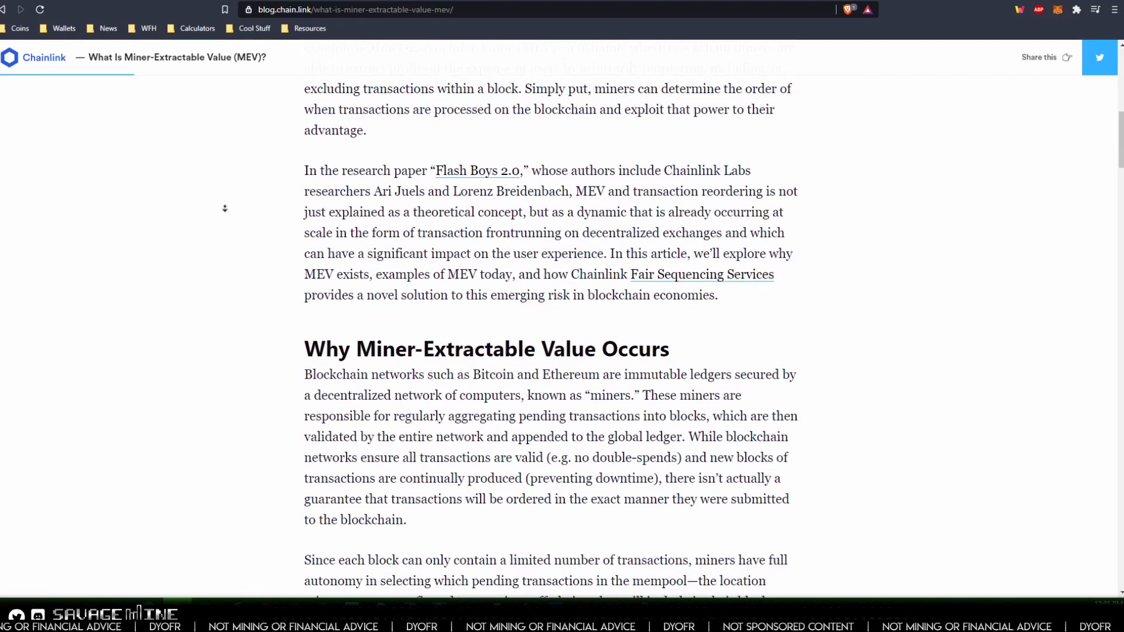
{"action": "scroll", "scroll_direction": "down", "scroll_amount": 3}
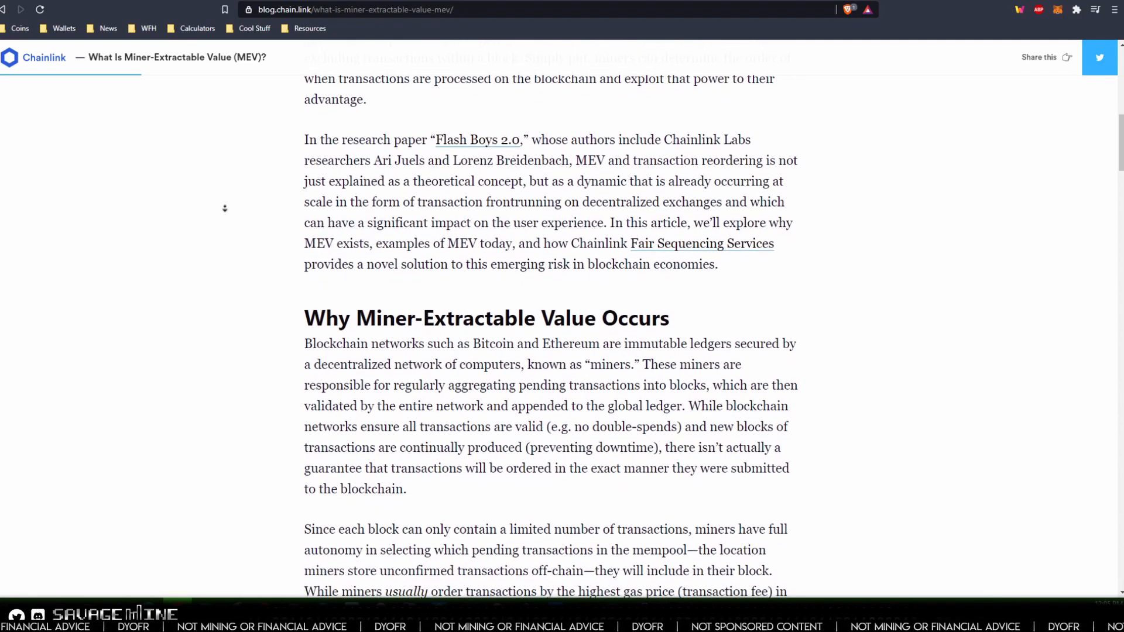
{"action": "scroll", "scroll_direction": "down", "scroll_amount": 3}
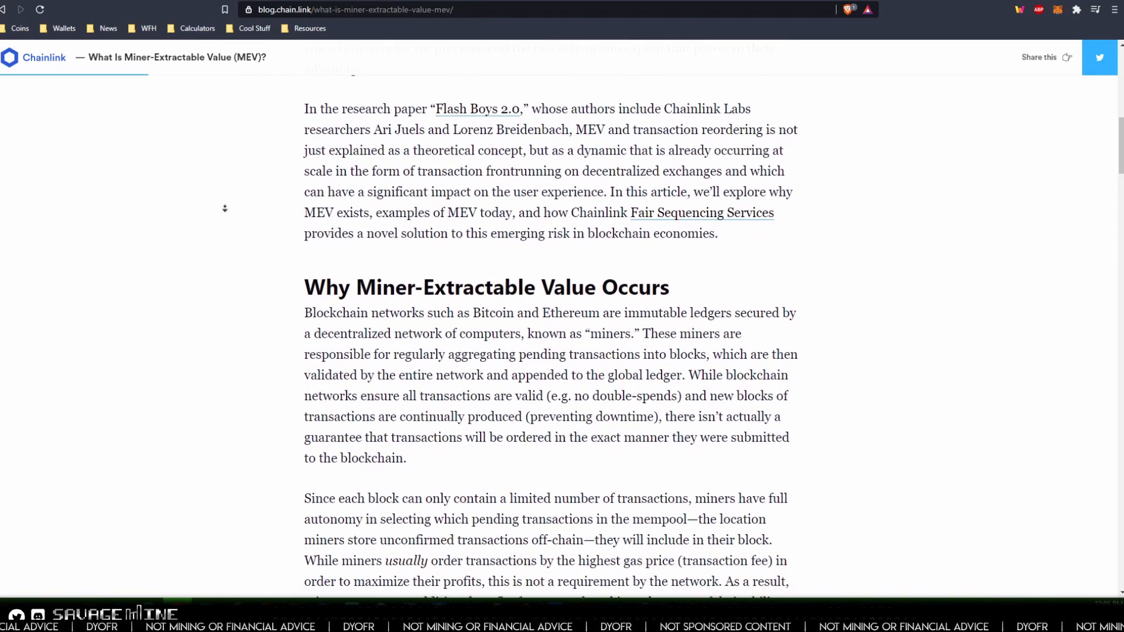
{"action": "scroll", "scroll_direction": "down", "scroll_amount": 3}
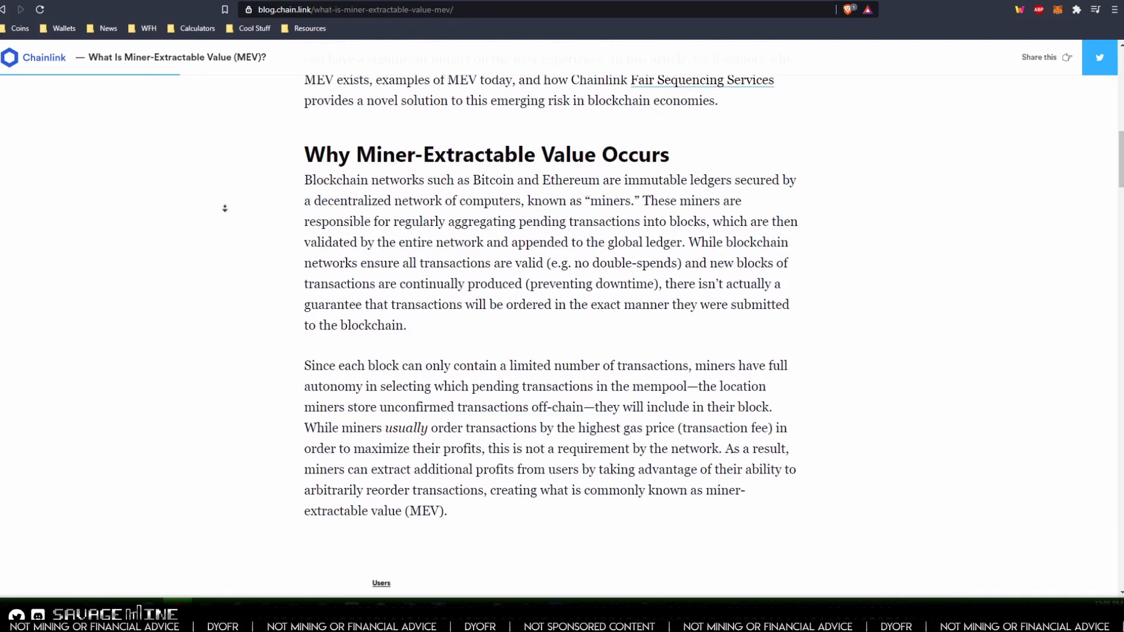
{"action": "scroll", "scroll_direction": "down", "scroll_amount": 3}
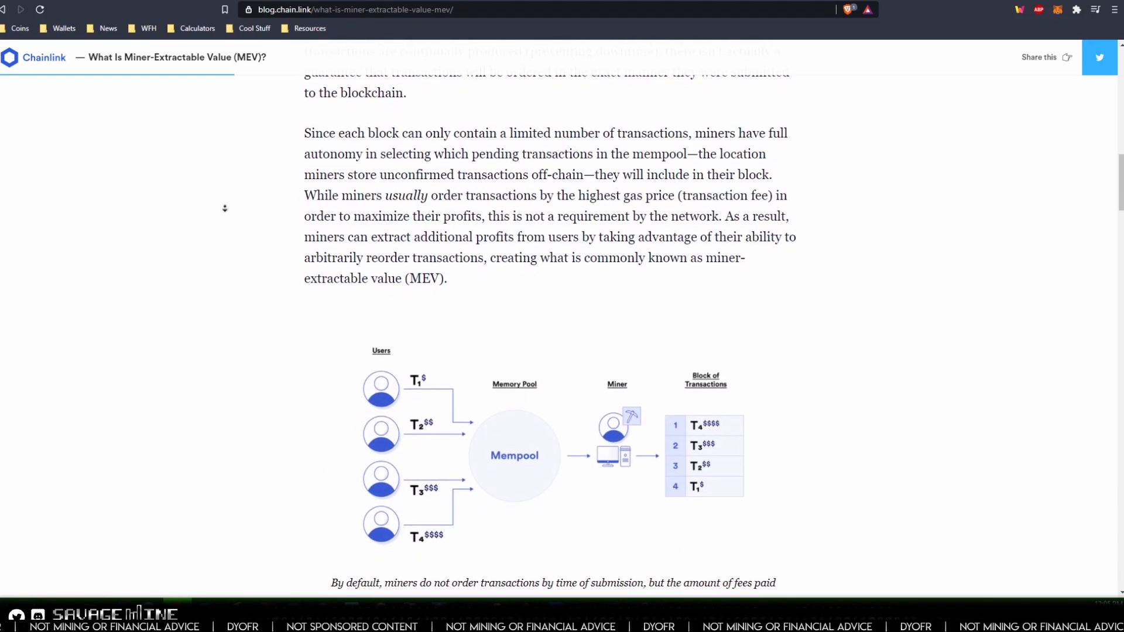
{"action": "scroll", "scroll_direction": "down", "scroll_amount": 3}
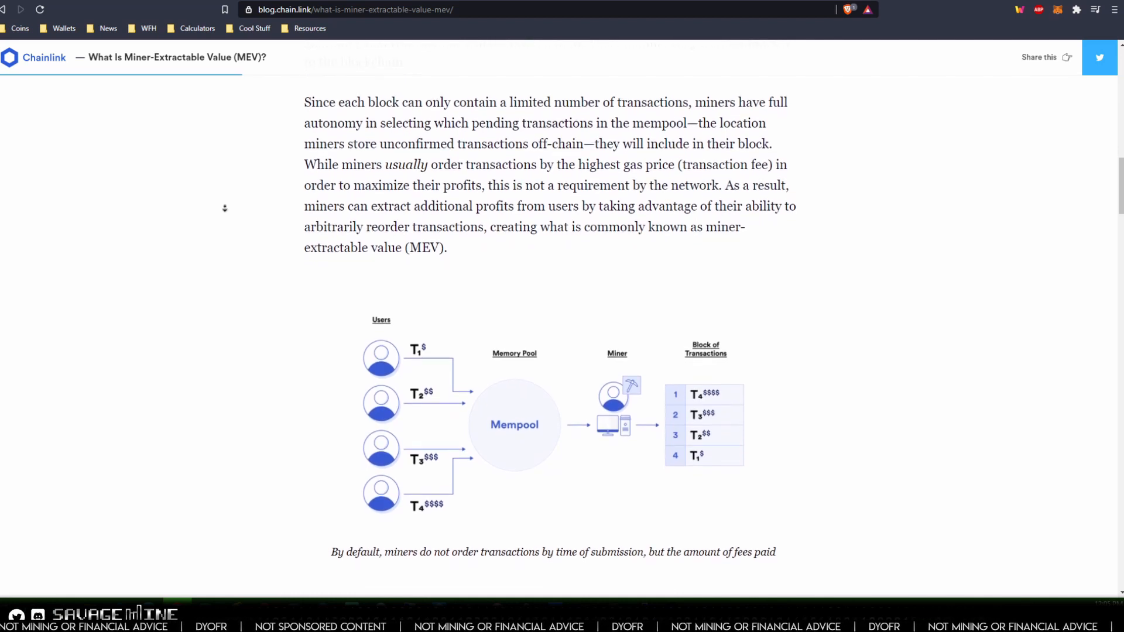
{"action": "scroll", "scroll_direction": "down", "scroll_amount": 3}
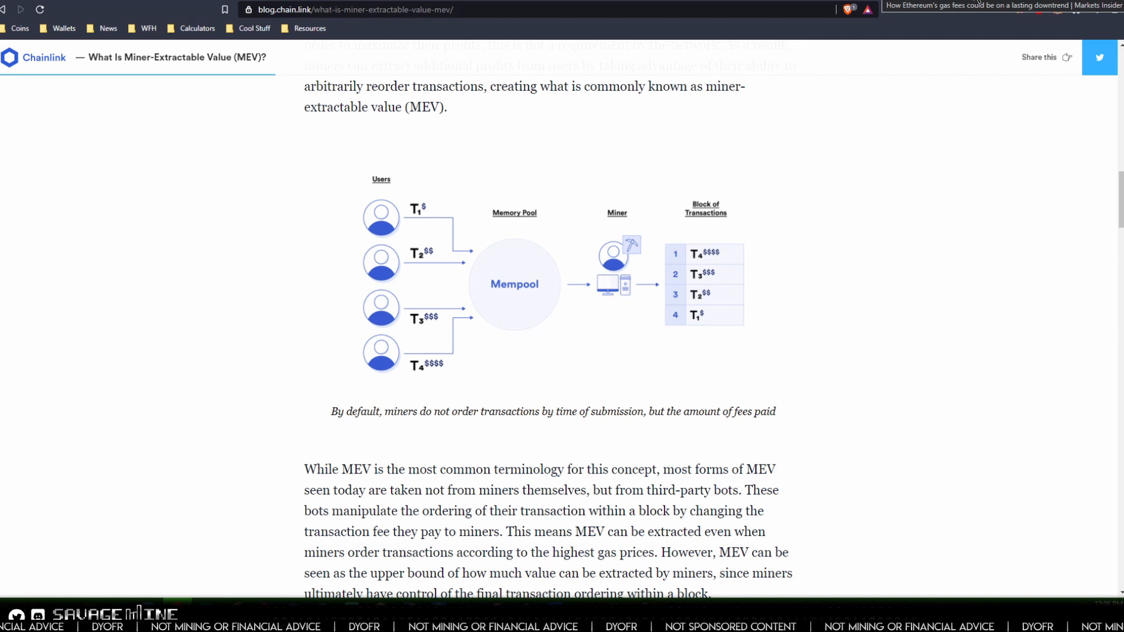
Return to the Markets Insider article 'How Ethereum's gas fees could be on a lasting downtrend'
{"action": "left_click", "coordinate": [996, 6]}
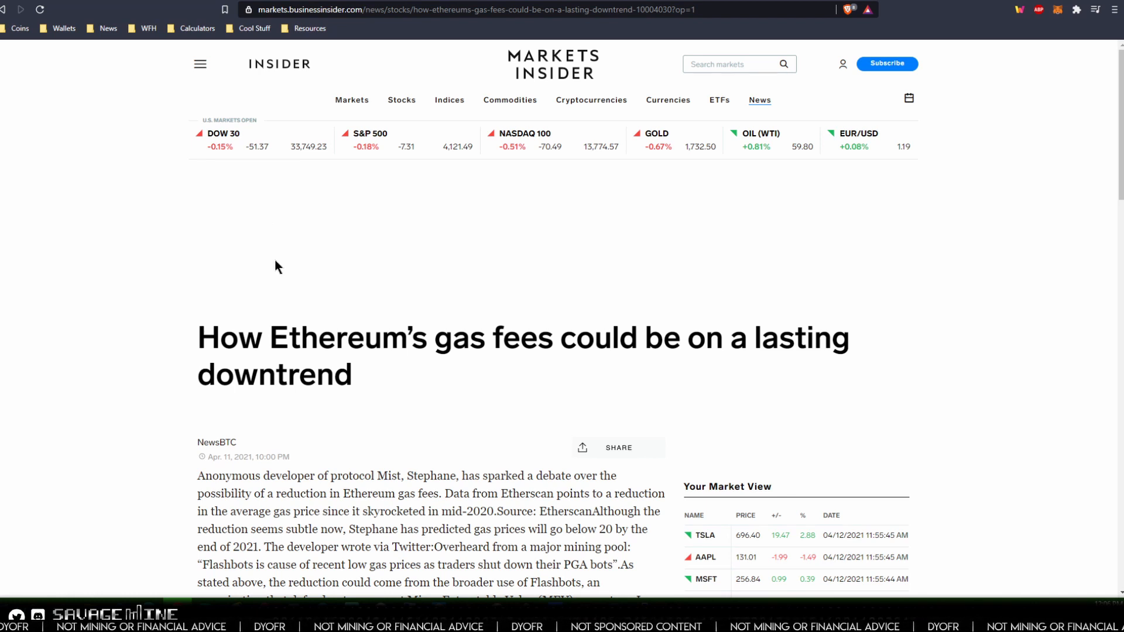
Scroll to the gas fees article's opening paragraphs on Flashbots and PGA bots
{"action": "scroll", "scroll_direction": "down", "scroll_amount": 3}
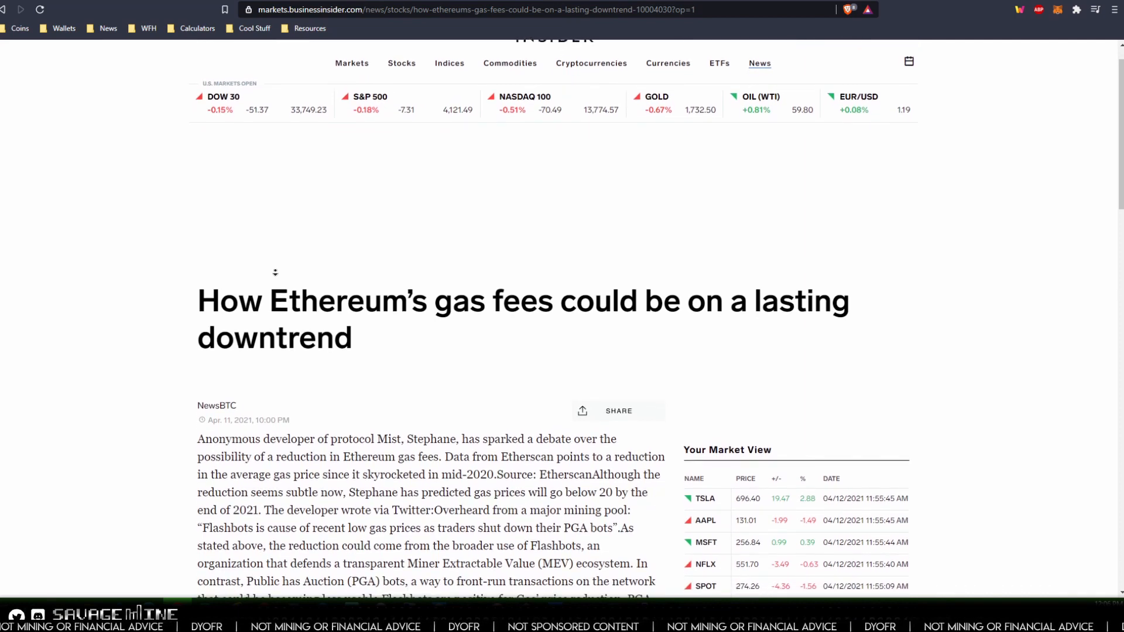
{"action": "scroll", "scroll_direction": "down", "scroll_amount": 3}
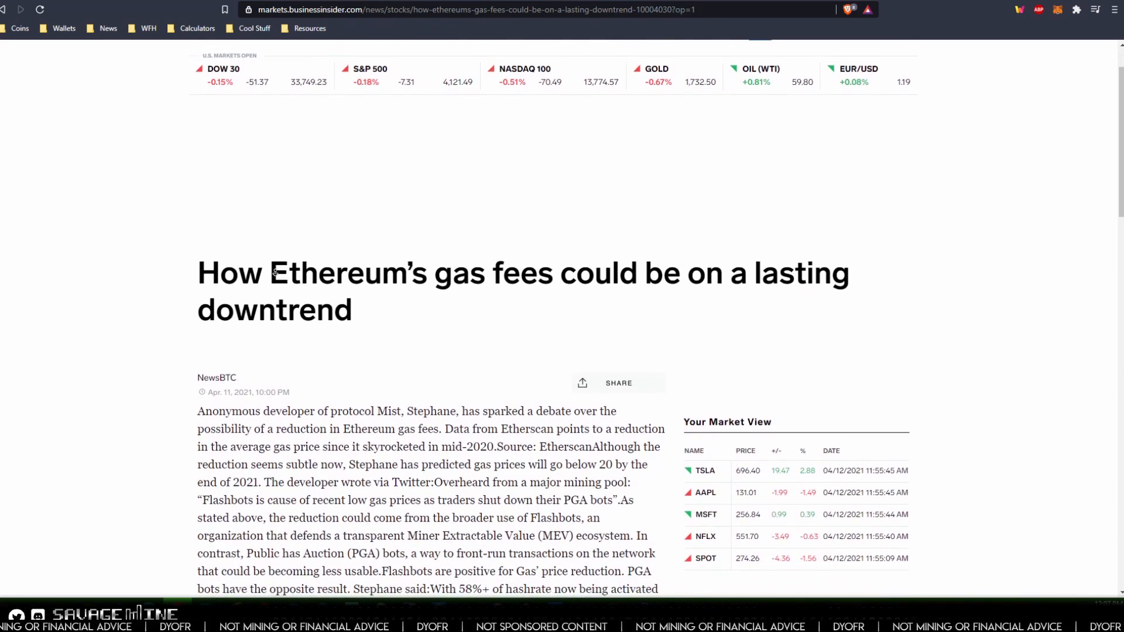
{"action": "scroll", "scroll_direction": "down", "scroll_amount": 3}
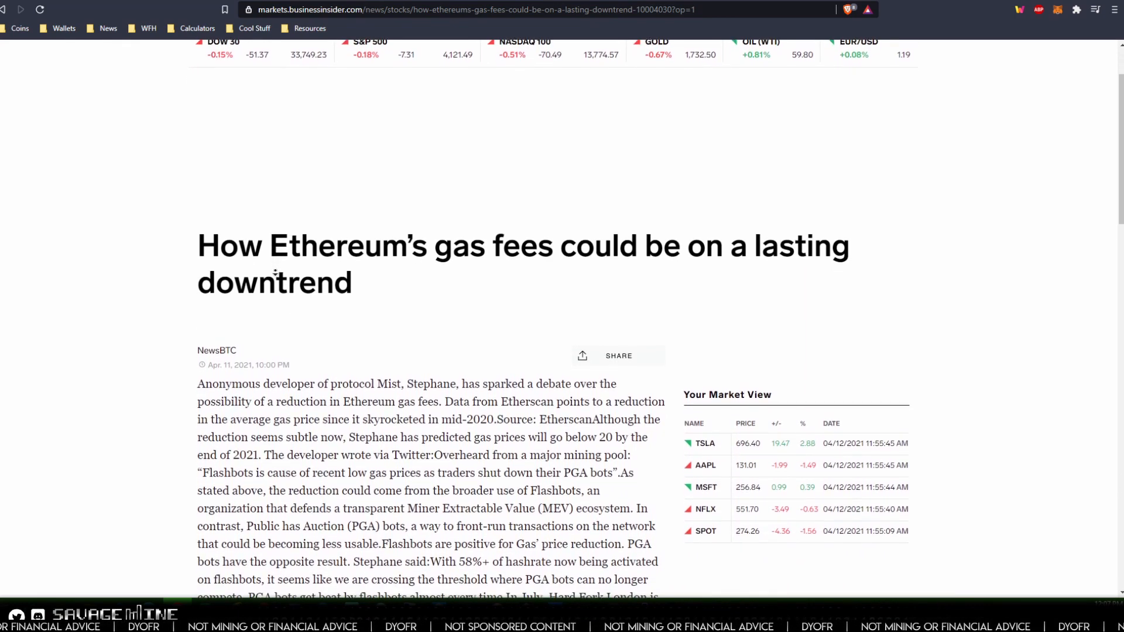
{"action": "scroll", "scroll_direction": "down", "scroll_amount": 3}
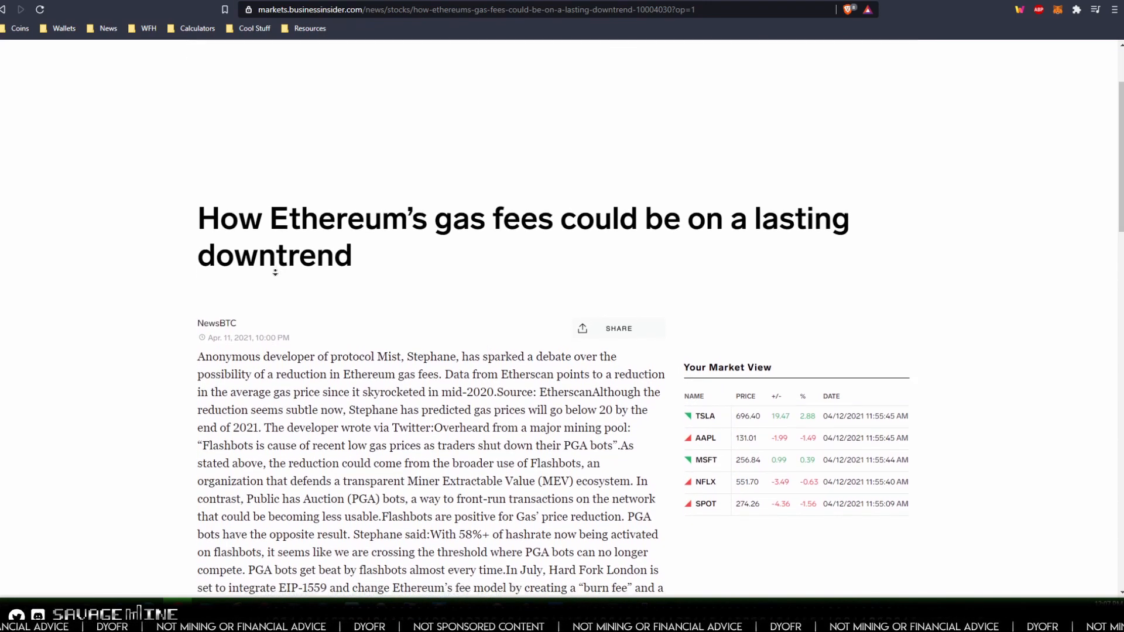